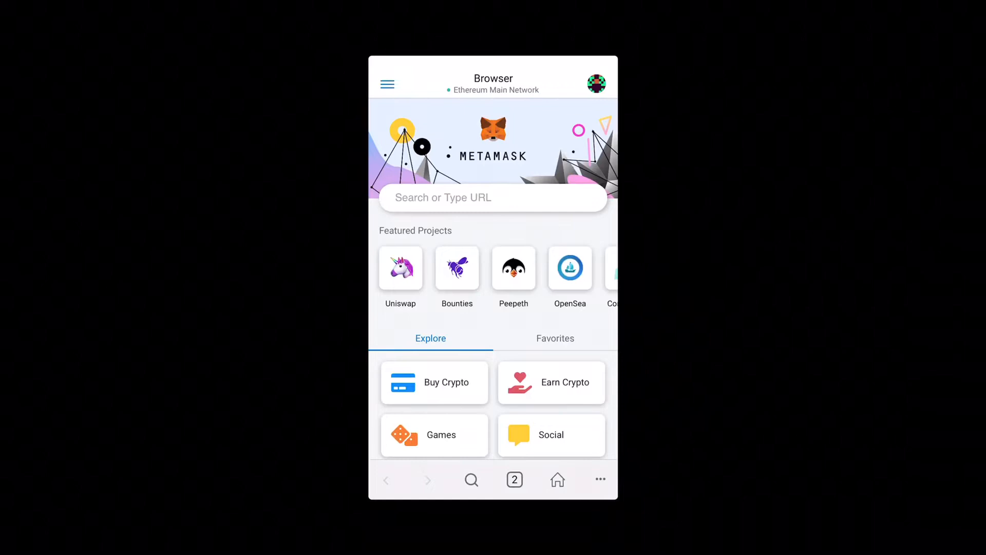
# Load the 0x.org website in the MetaMask mobile browser.
pyautogui.click(492, 198)
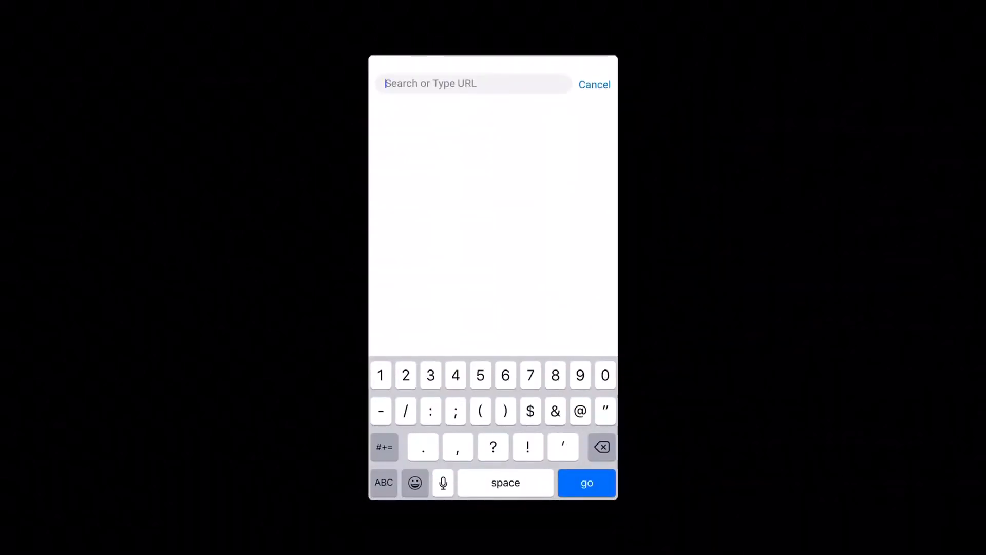
pyautogui.write('0x.org')
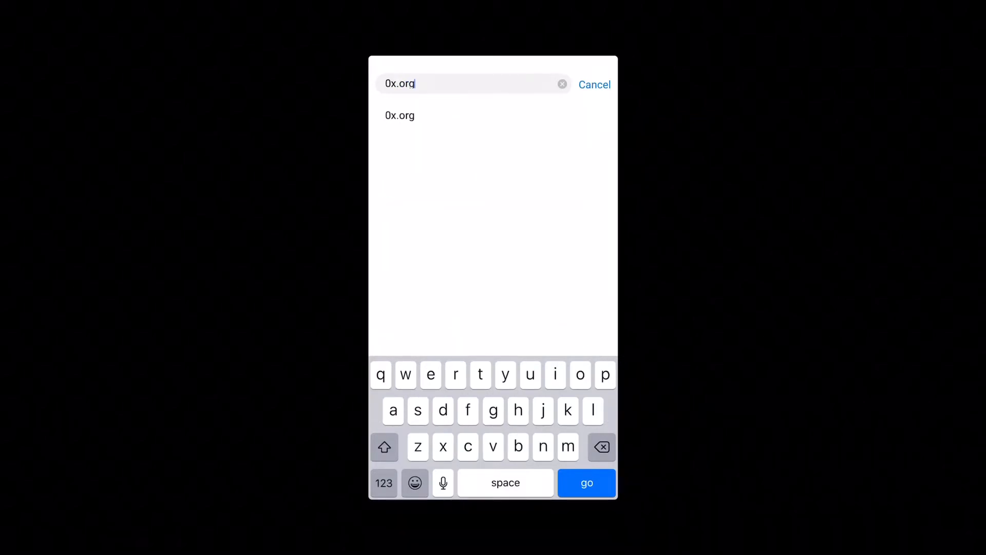
pyautogui.click(587, 483)
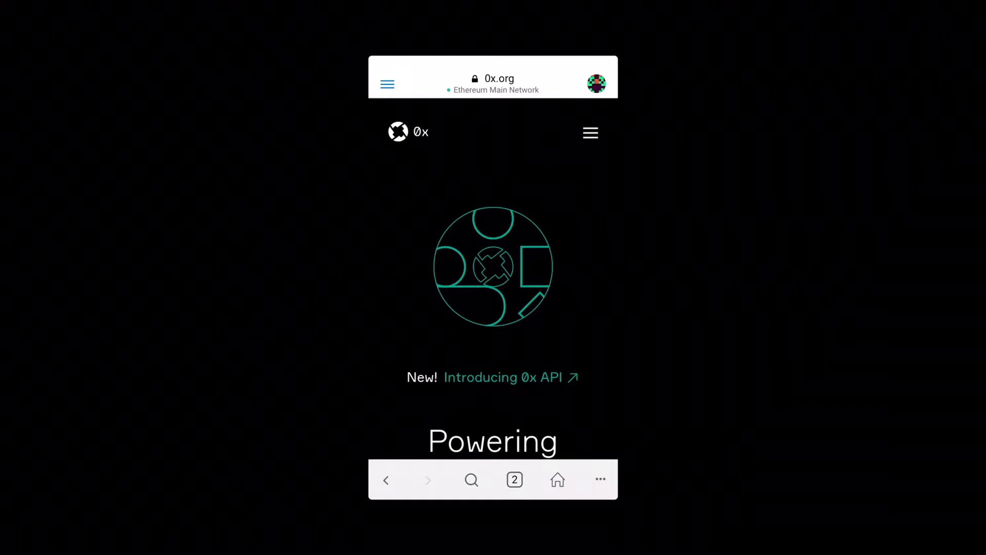
# Go from the ZRX product page via Get Started to 'Start staking your tokens'.
pyautogui.click(590, 133)
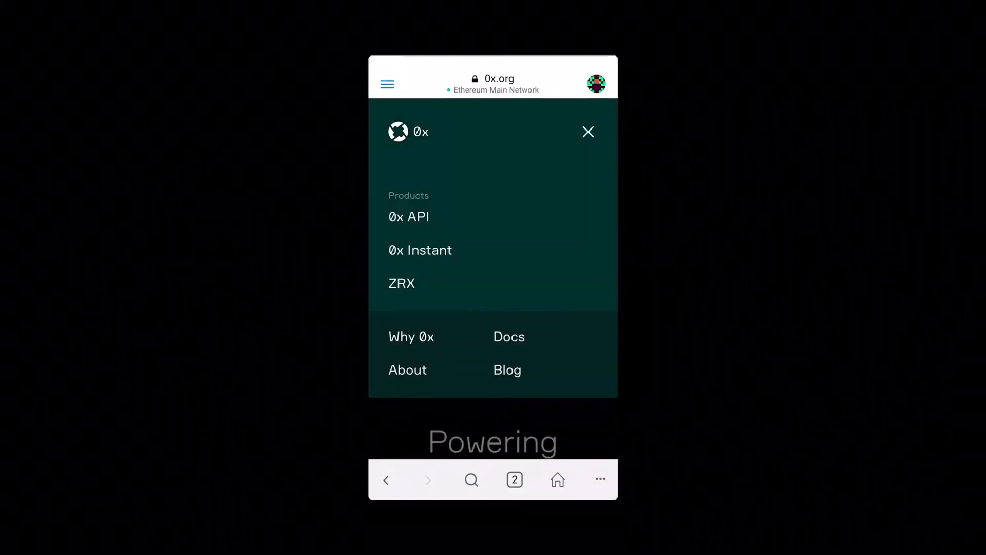
pyautogui.click(401, 283)
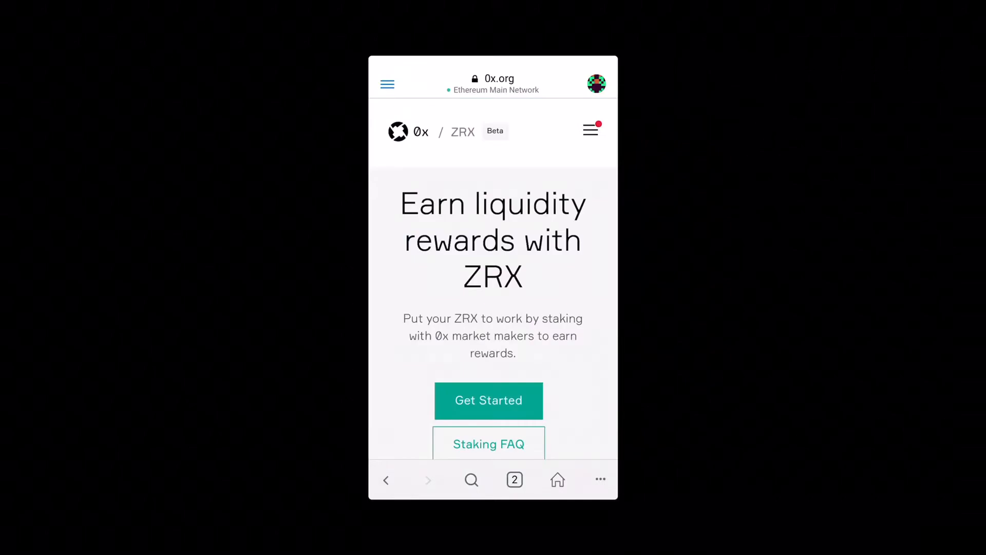
pyautogui.scroll(-3)
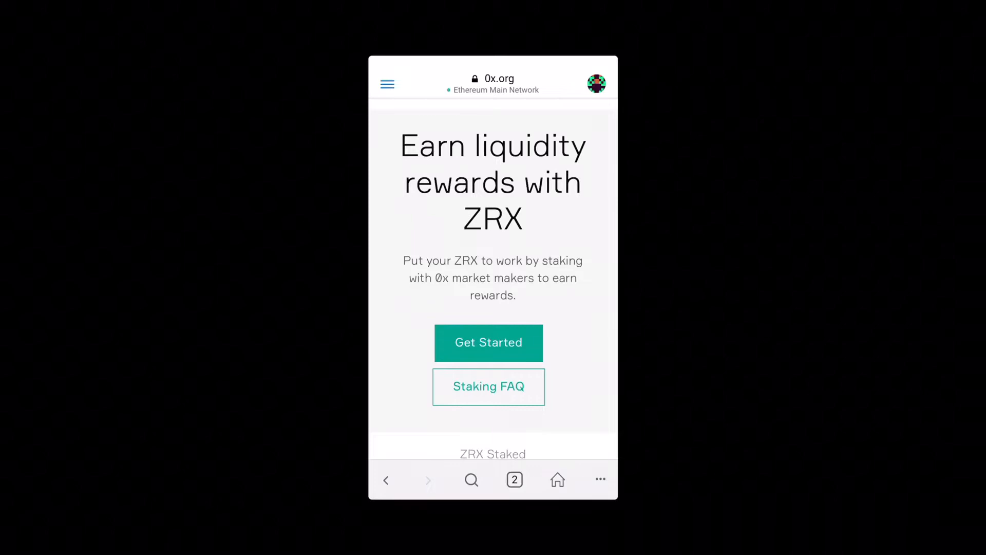
pyautogui.click(488, 342)
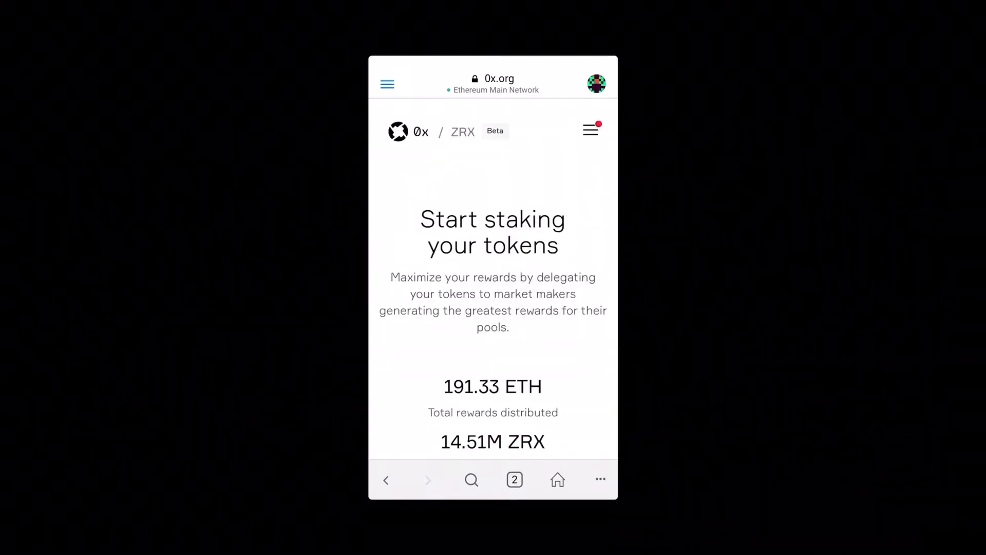
pyautogui.scroll(-3)
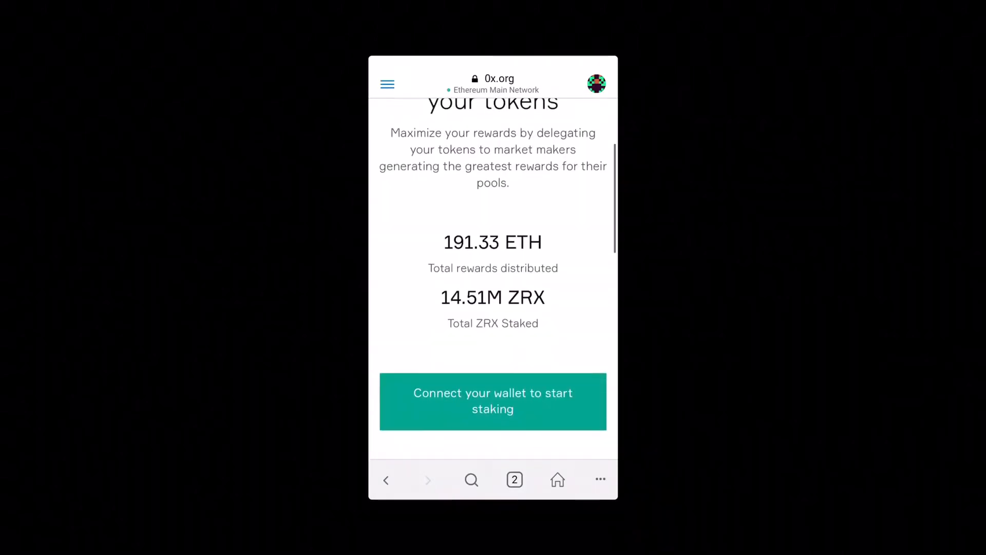
# Connect the MetaMask wallet to 0x Staking, which shows no ZRX balance.
pyautogui.click(493, 401)
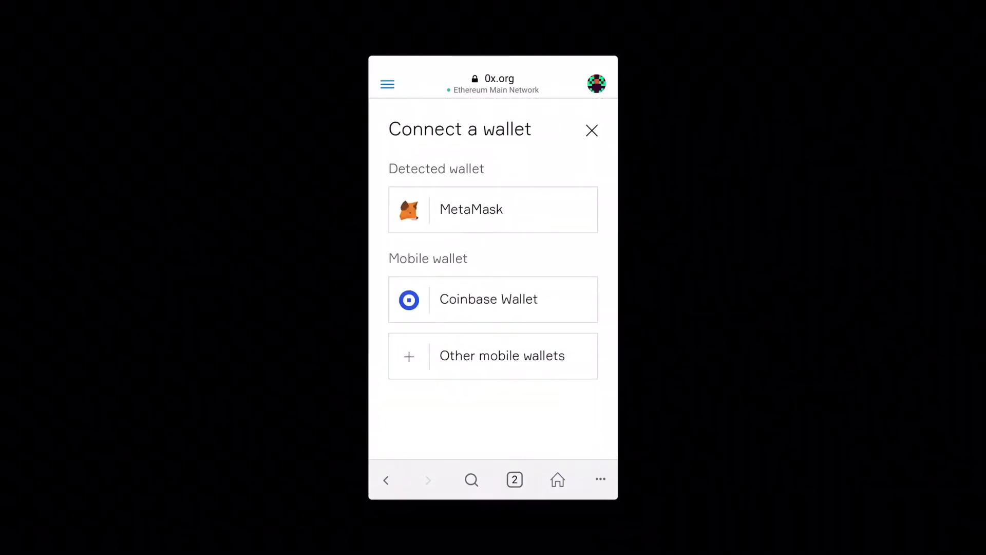
pyautogui.click(591, 130)
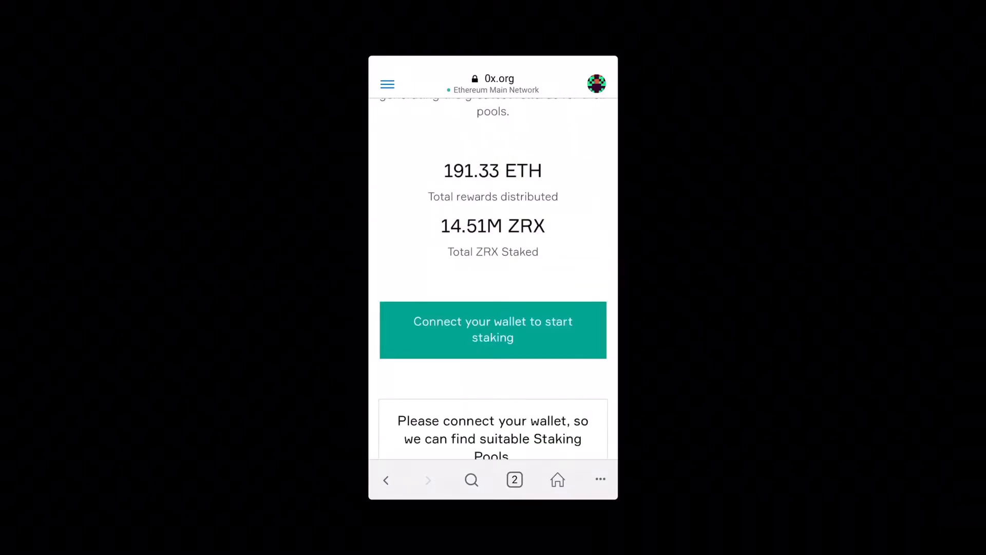
pyautogui.click(492, 329)
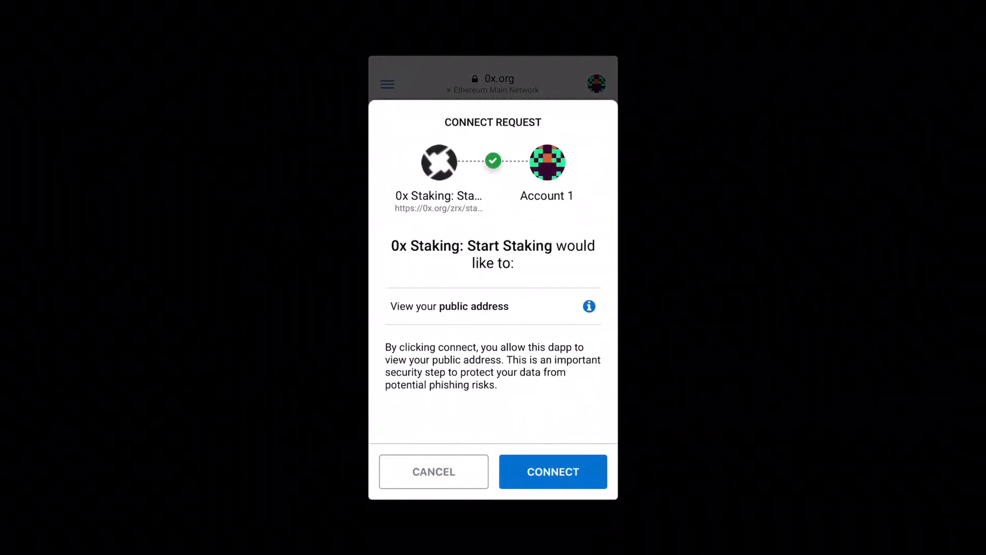
pyautogui.click(553, 472)
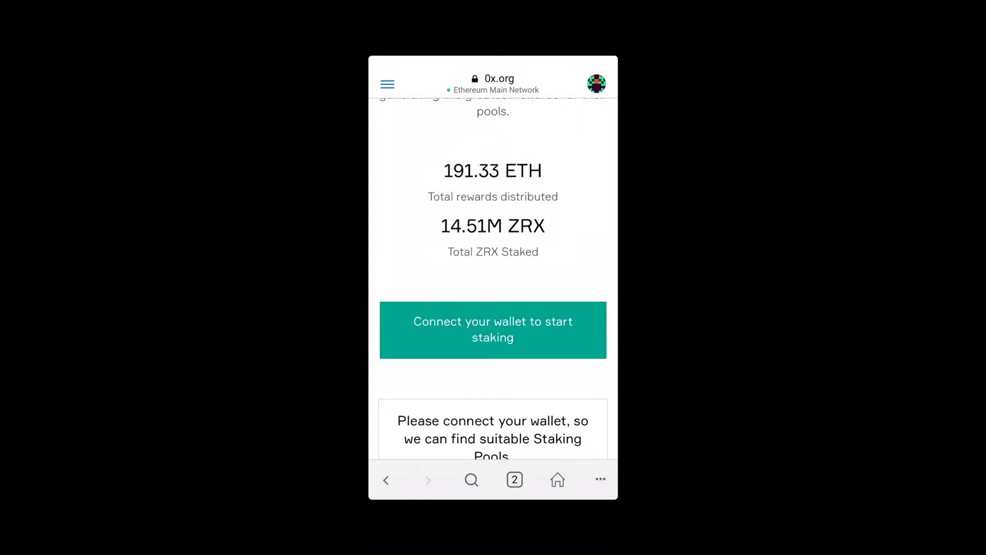
pyautogui.click(492, 330)
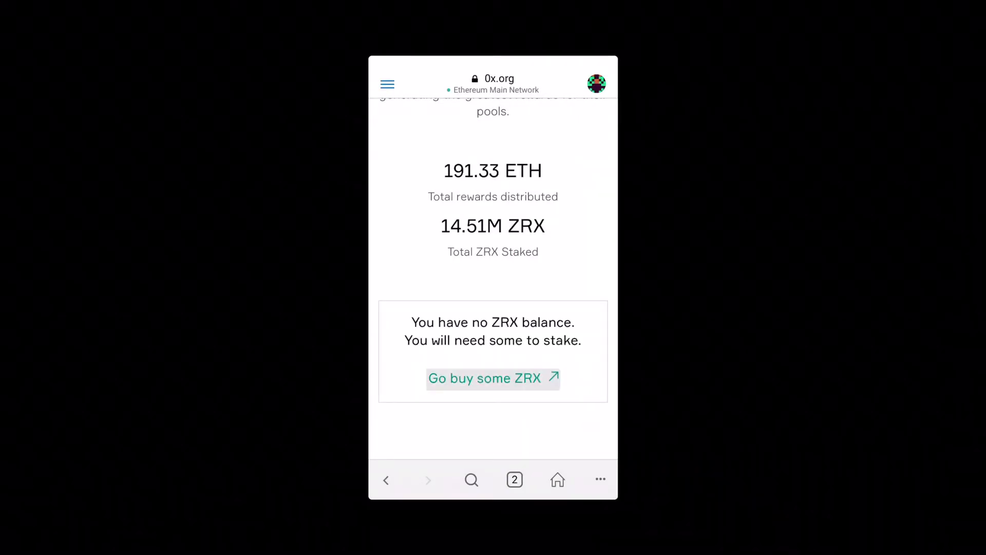
# Order 435 ZRX for about 0.4967 ETH through 0x Instant.
pyautogui.click(493, 378)
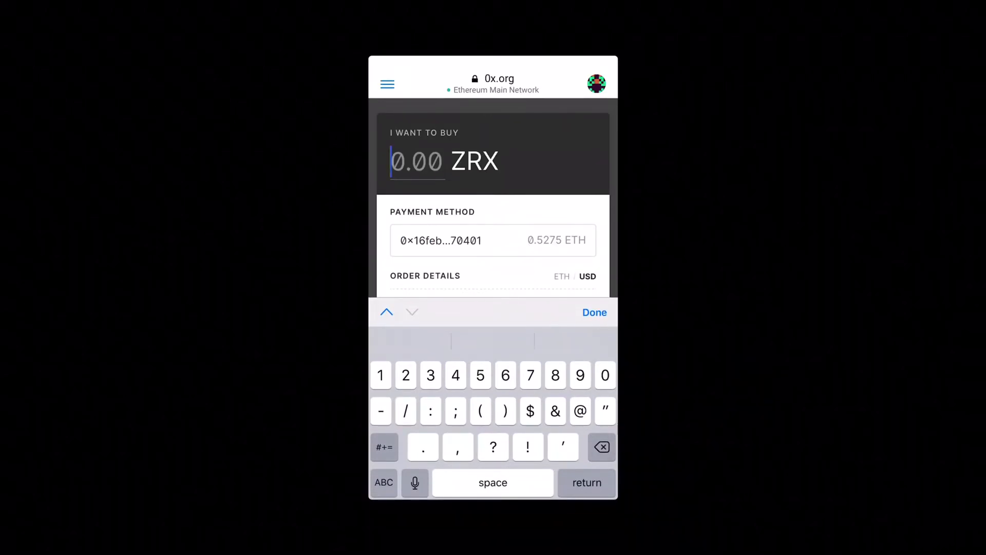
pyautogui.click(595, 313)
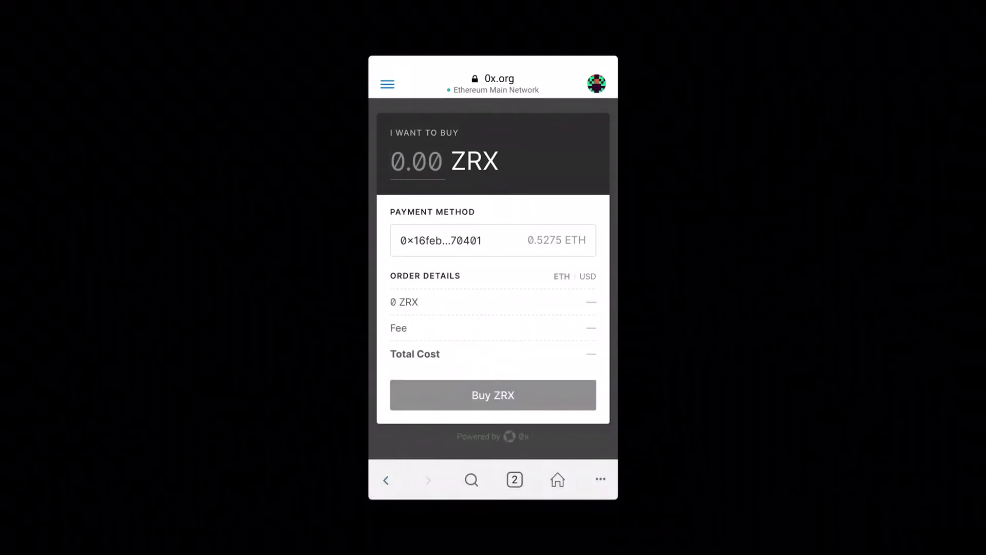
pyautogui.click(417, 161)
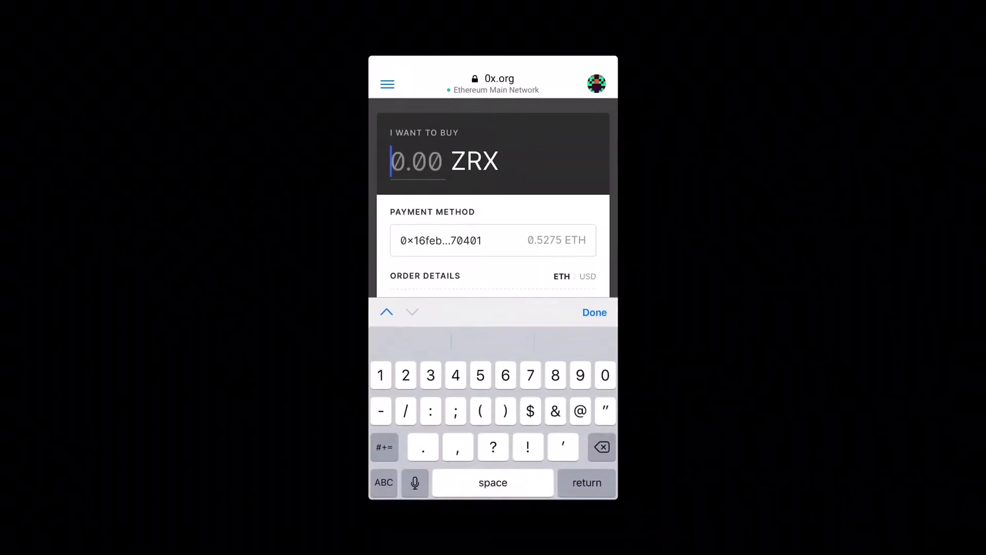
pyautogui.write('435')
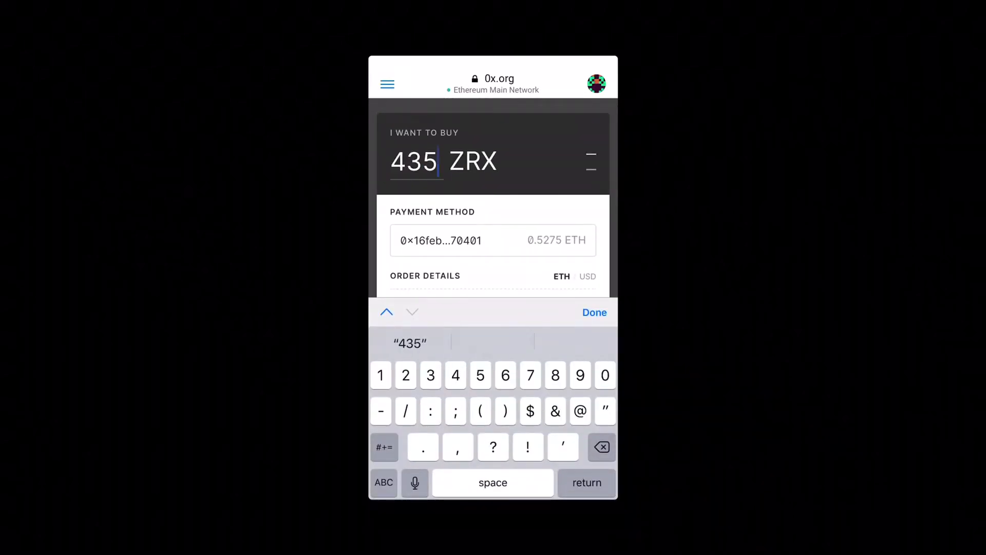
pyautogui.click(595, 312)
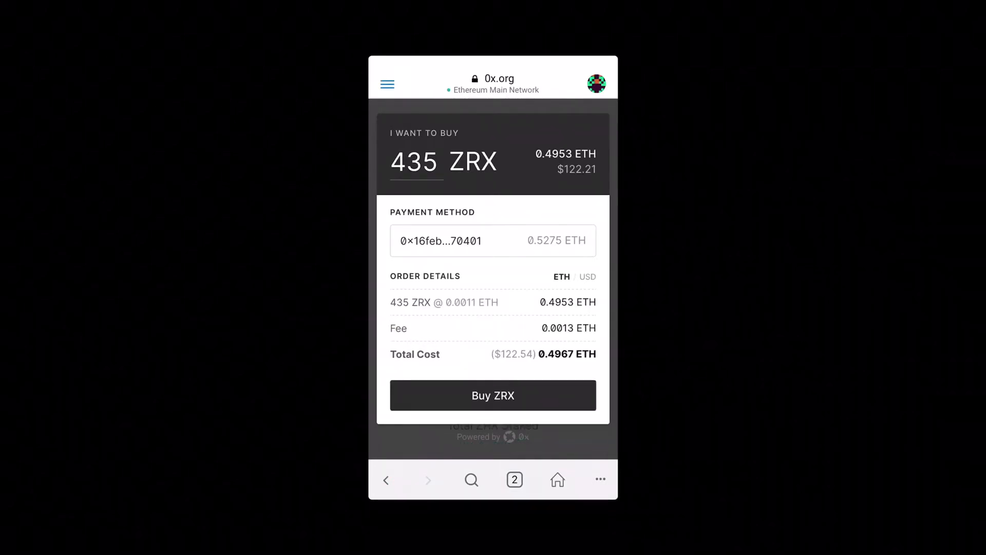
pyautogui.click(493, 395)
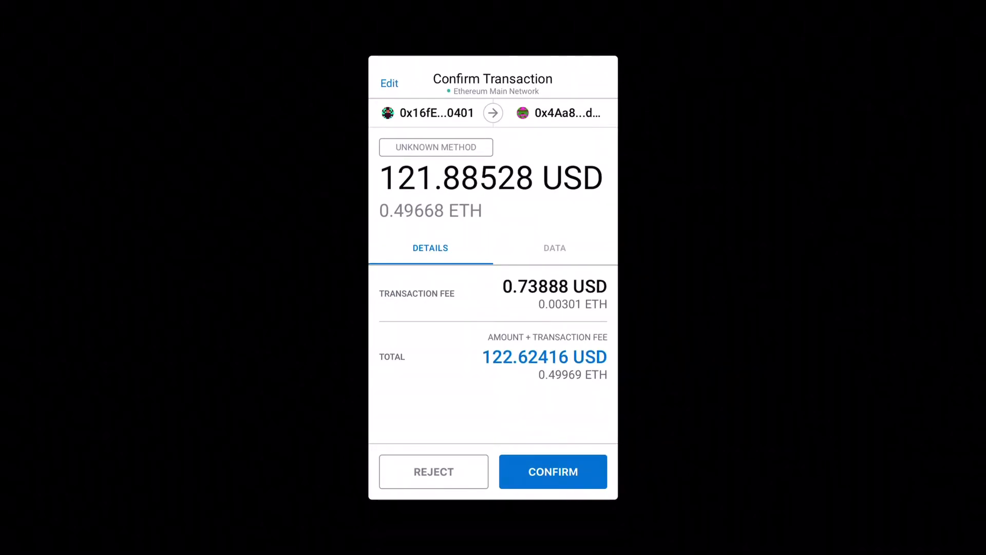
# Confirm the 435 ZRX purchase transaction in MetaMask.
pyautogui.click(553, 472)
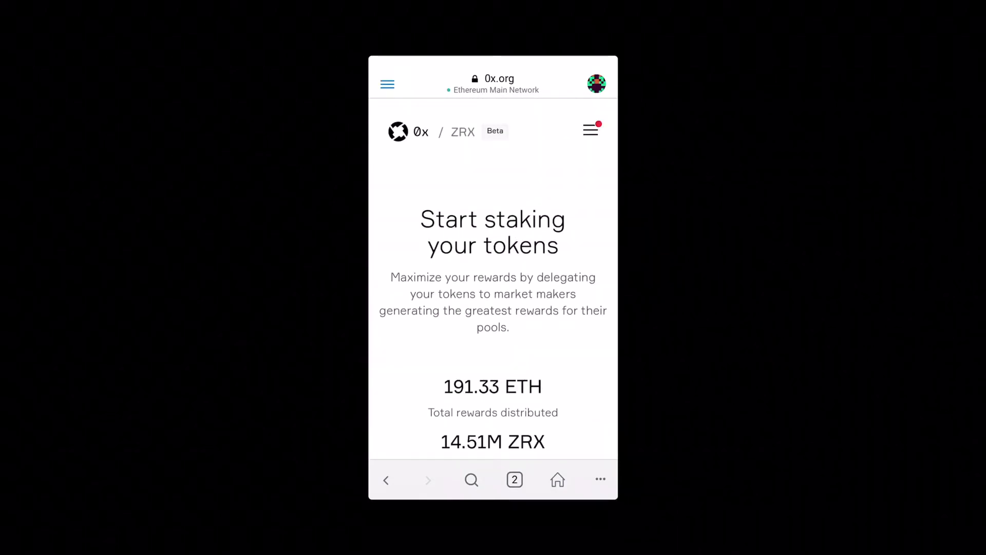
# Return to the start-staking page via the Staking menu and reconnect MetaMask.
pyautogui.scroll(-3)
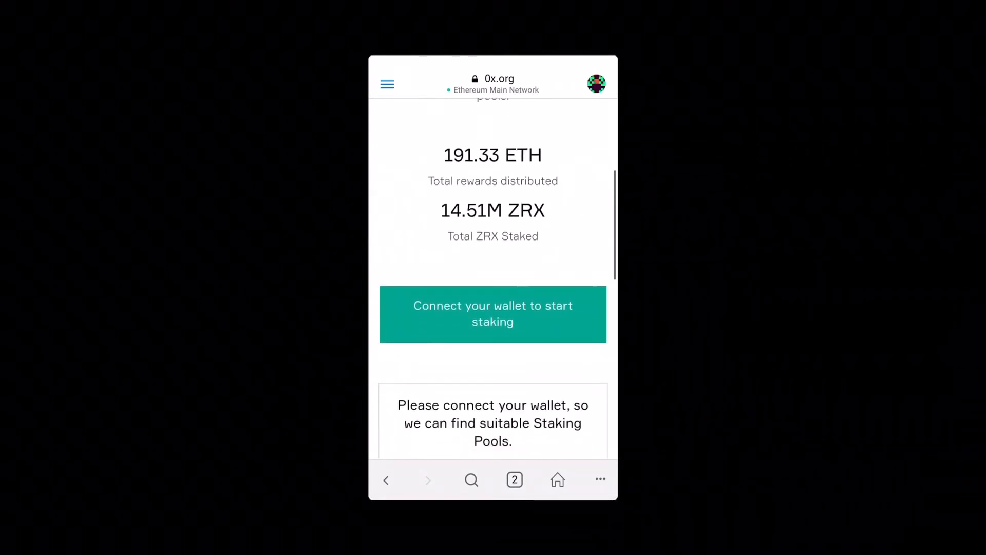
pyautogui.click(387, 84)
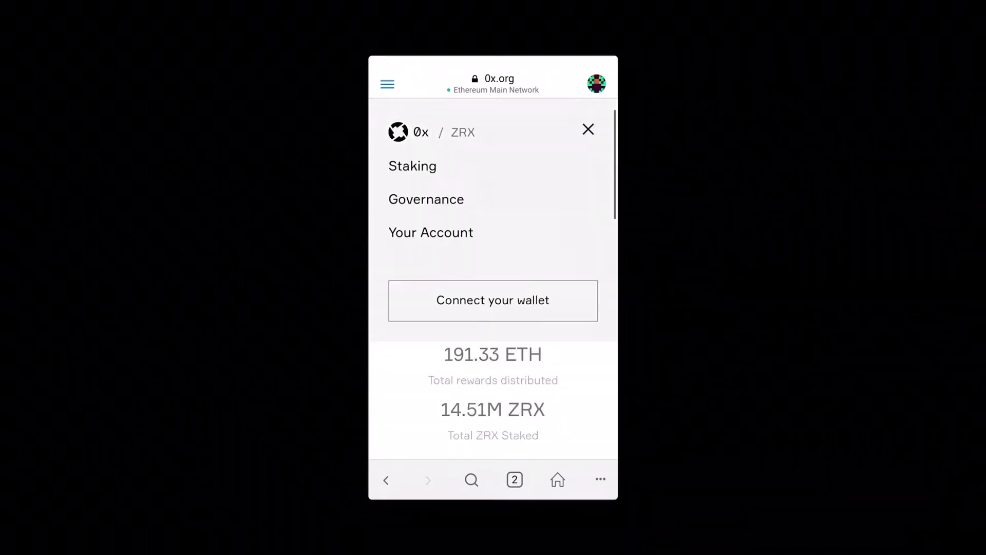
pyautogui.click(588, 129)
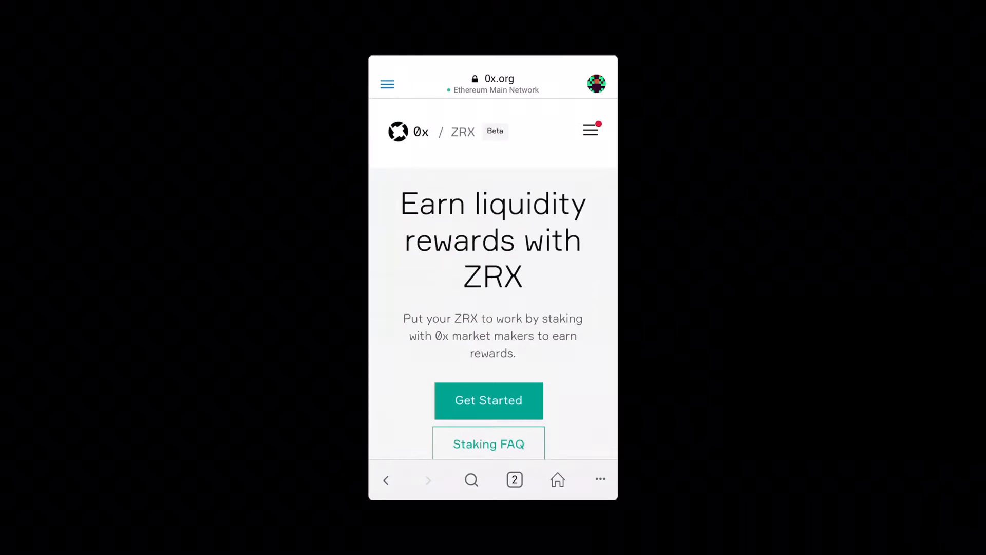
pyautogui.scroll(-3)
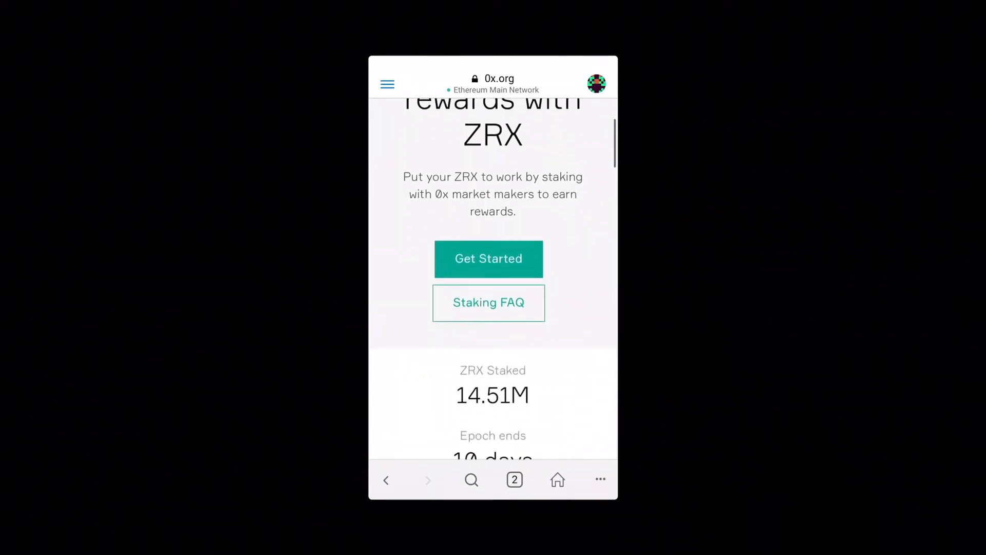
pyautogui.click(488, 259)
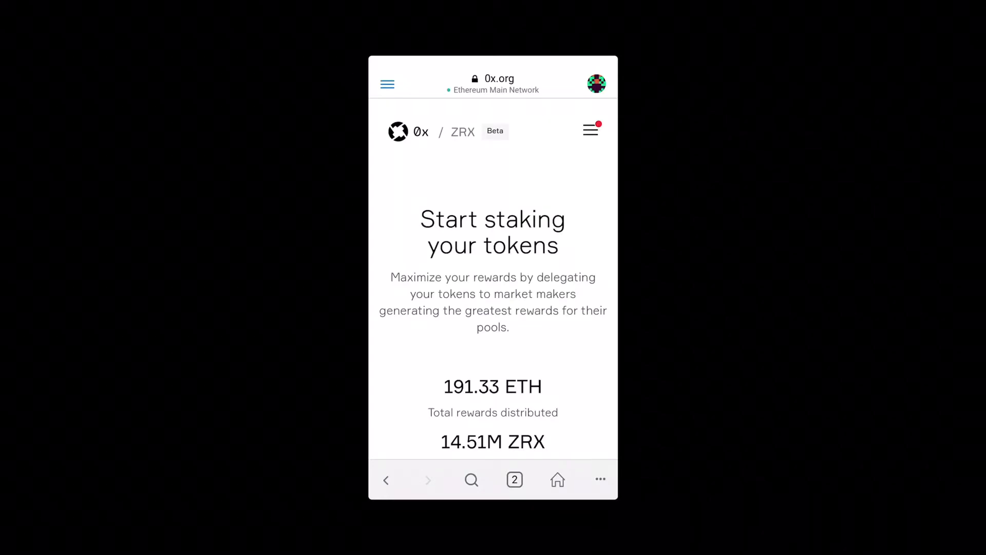
pyautogui.scroll(-3)
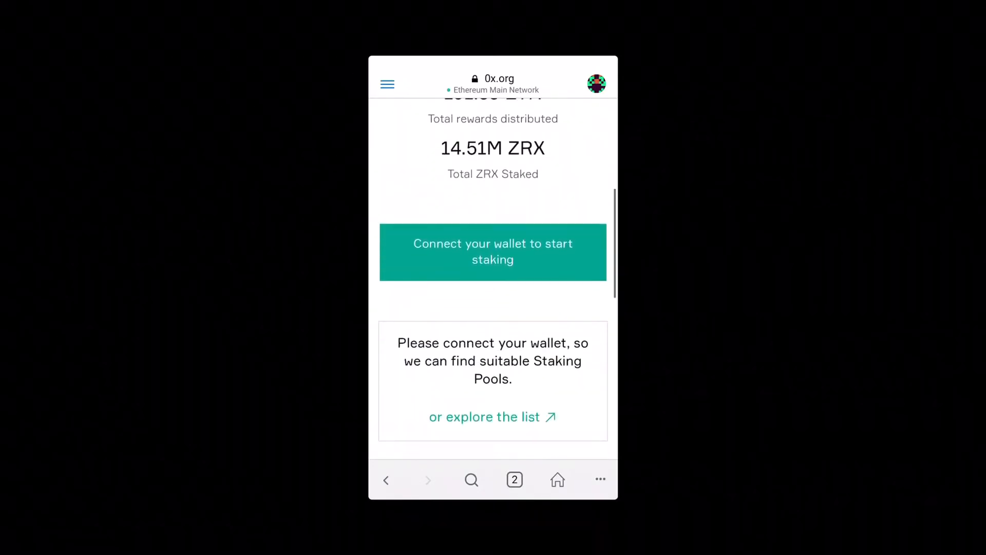
pyautogui.click(492, 251)
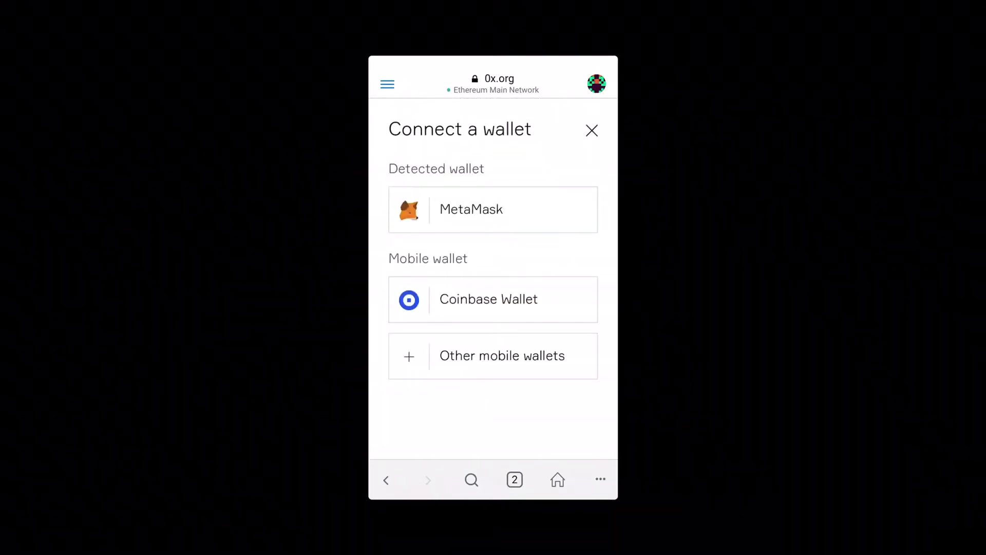
pyautogui.click(592, 130)
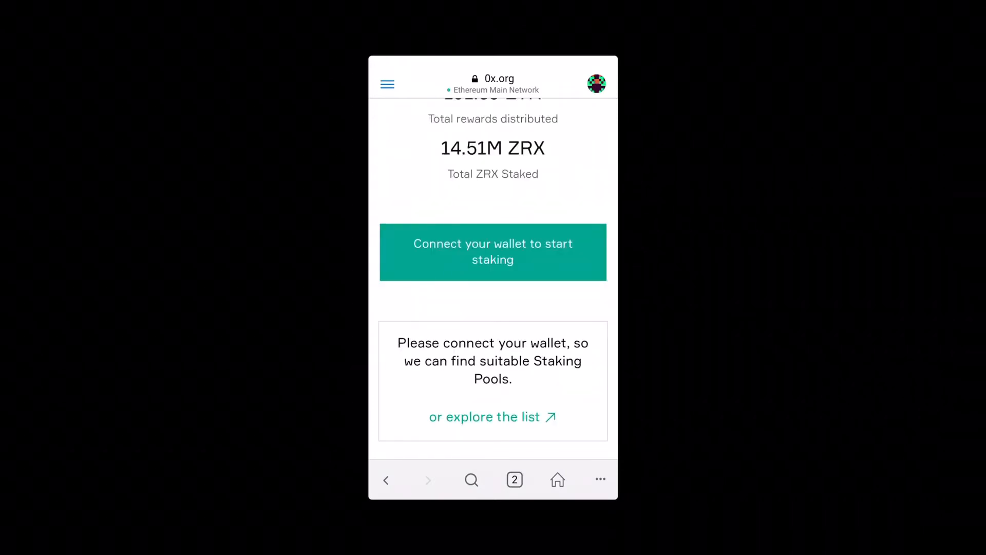
# Stake 435 ZRX with the Rigo ZRX Staker pool and continue to Unlock your ZRX.
pyautogui.click(493, 252)
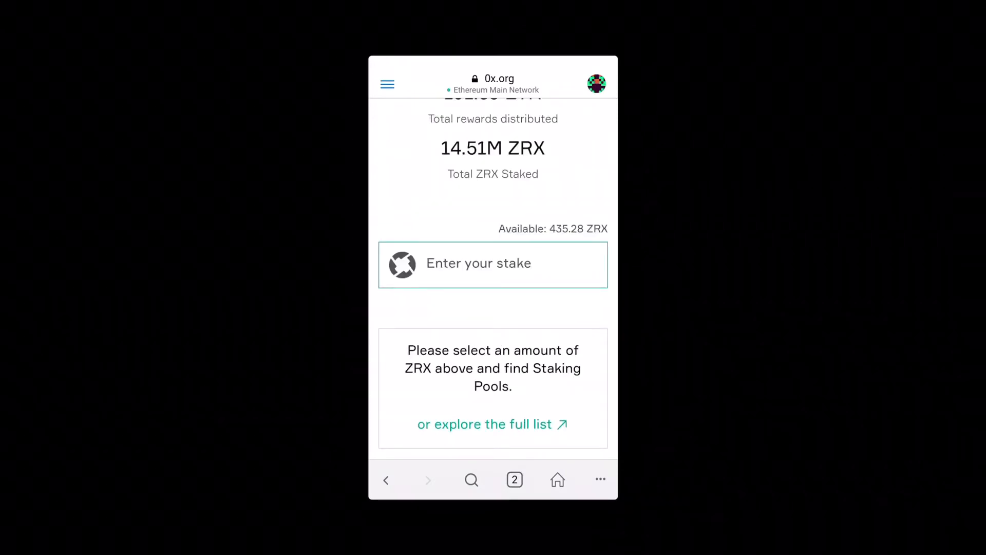
pyautogui.click(493, 263)
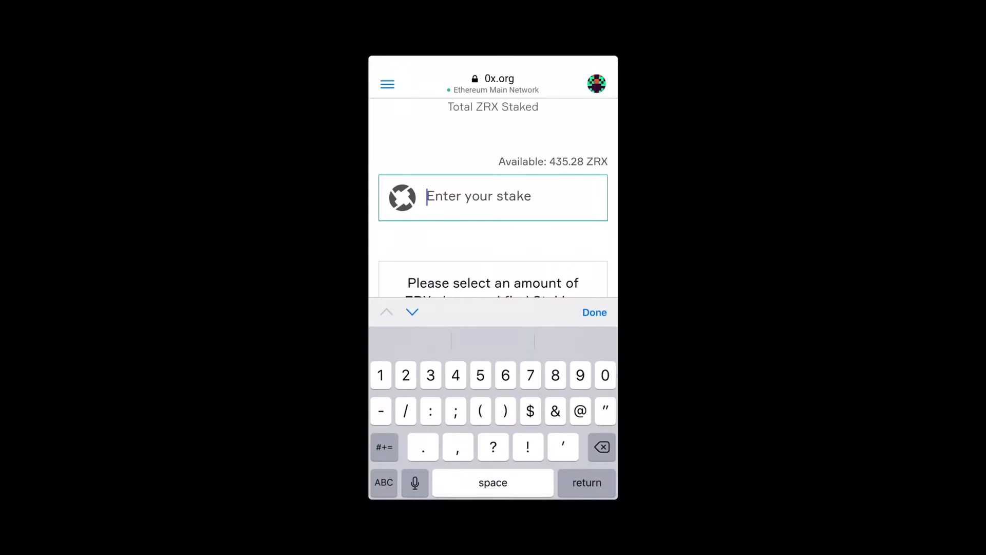
pyautogui.write('435')
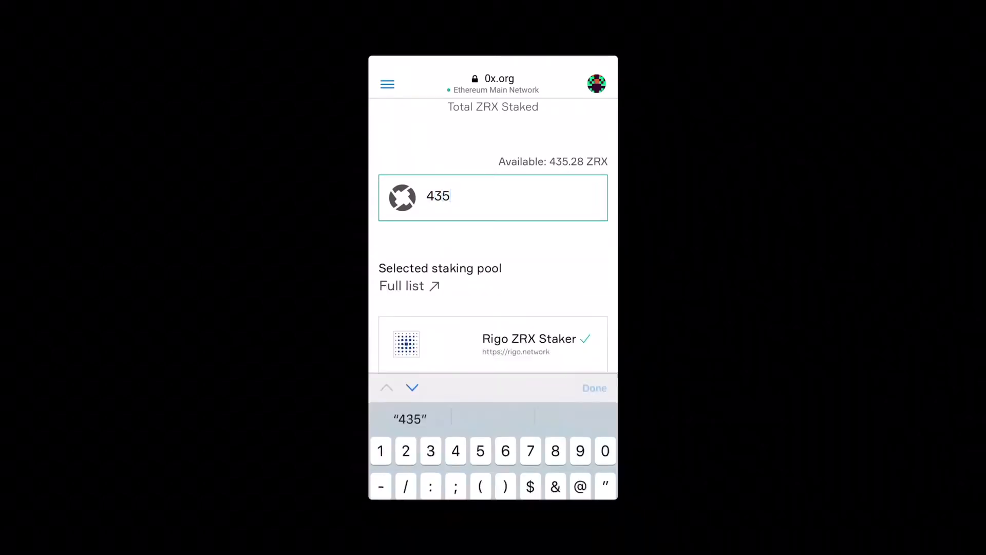
pyautogui.click(595, 388)
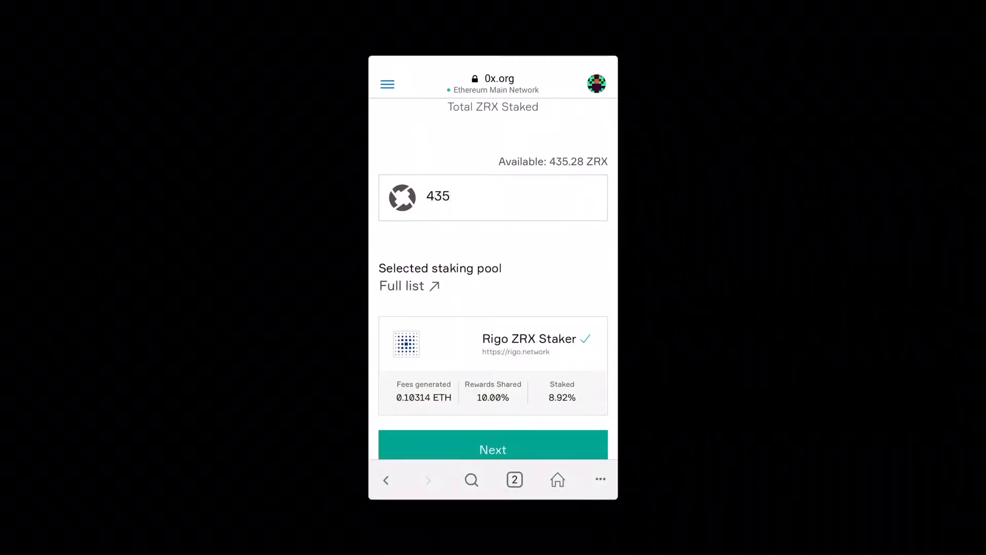
pyautogui.scroll(-3)
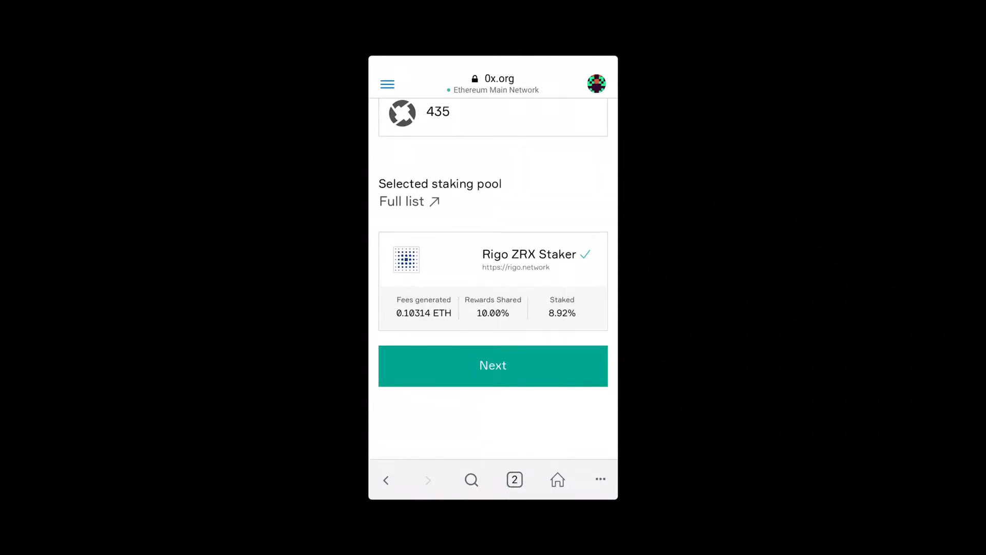
pyautogui.click(492, 365)
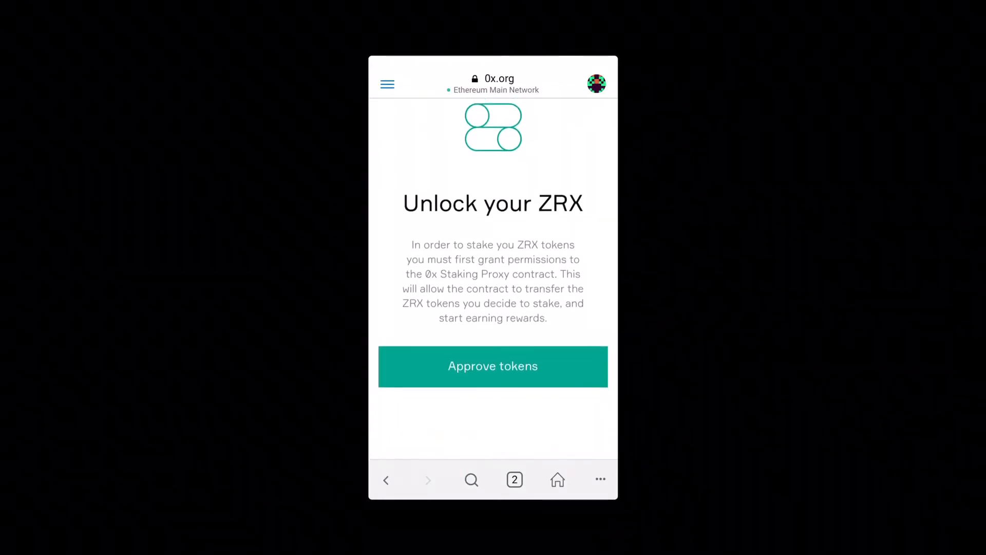
# Request token approval so the 0x staking contract can spend ZRX.
pyautogui.click(493, 366)
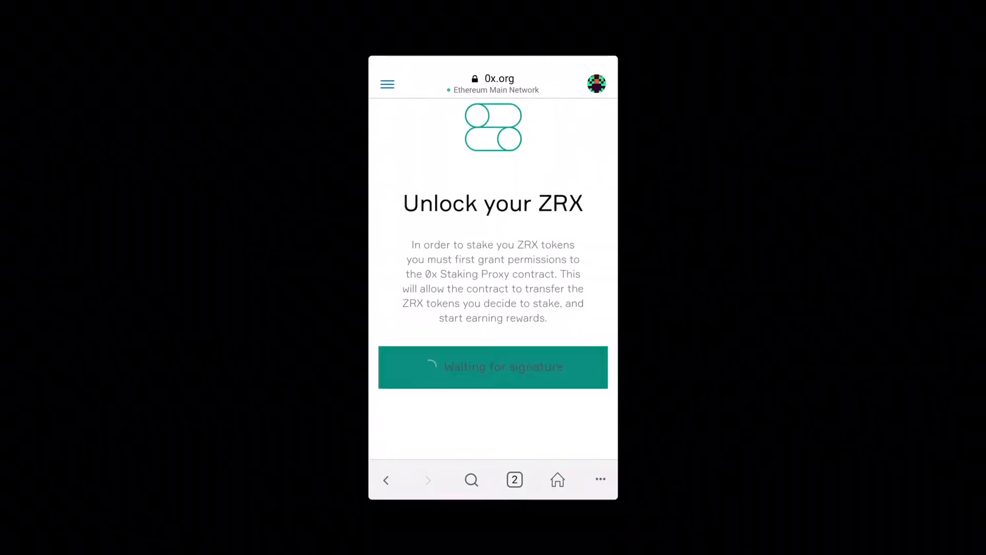
pyautogui.click(493, 367)
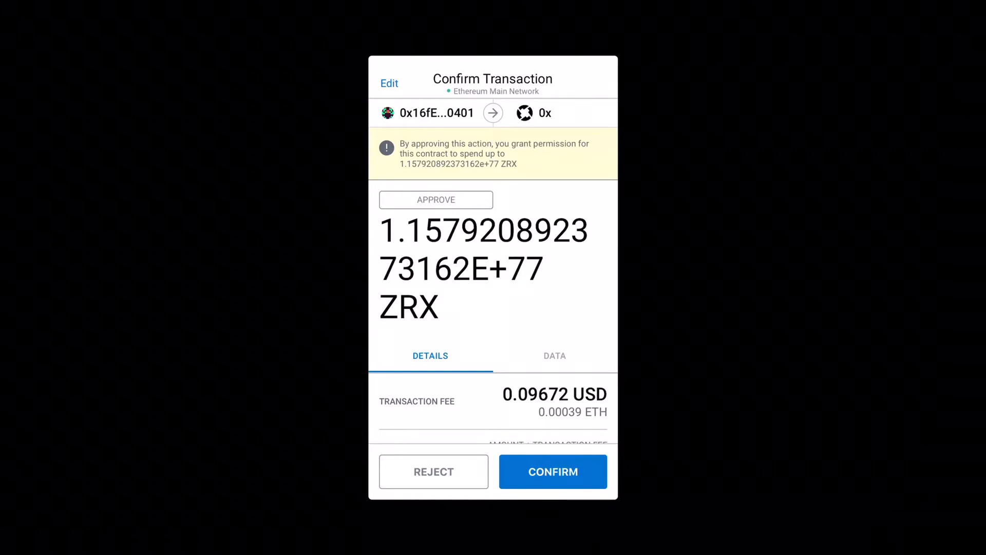
# Confirm the ZRX spending approval in MetaMask.
pyautogui.click(554, 471)
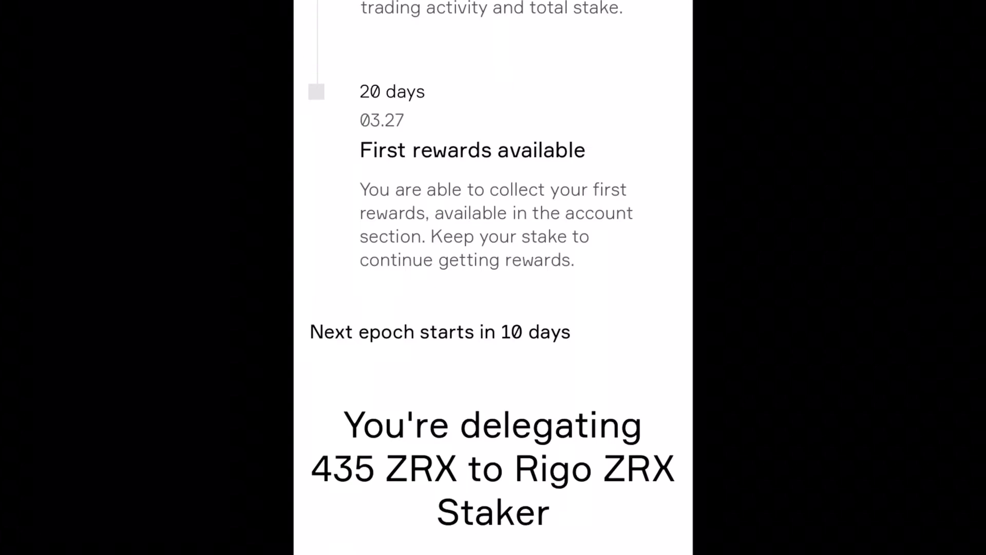
pyautogui.scroll(3)
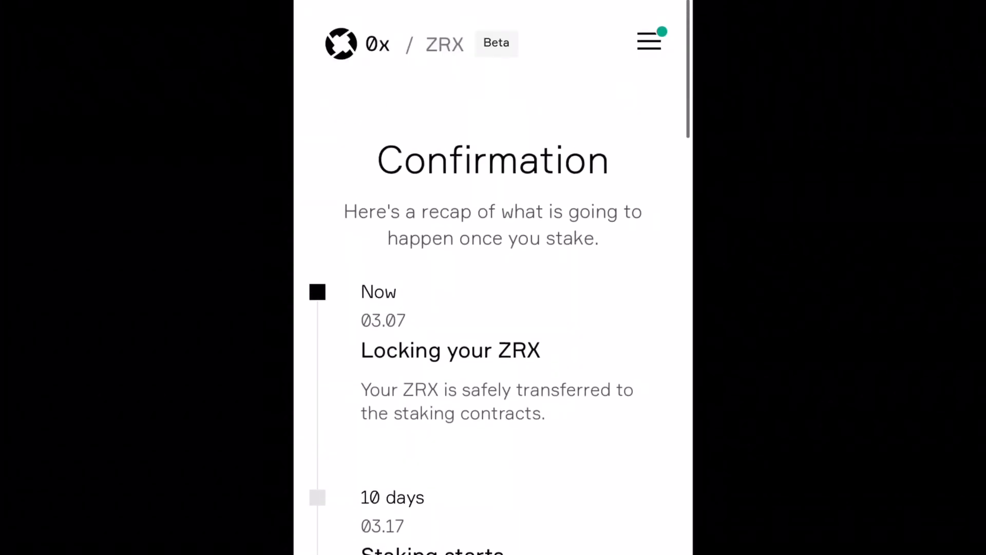
pyautogui.scroll(-3)
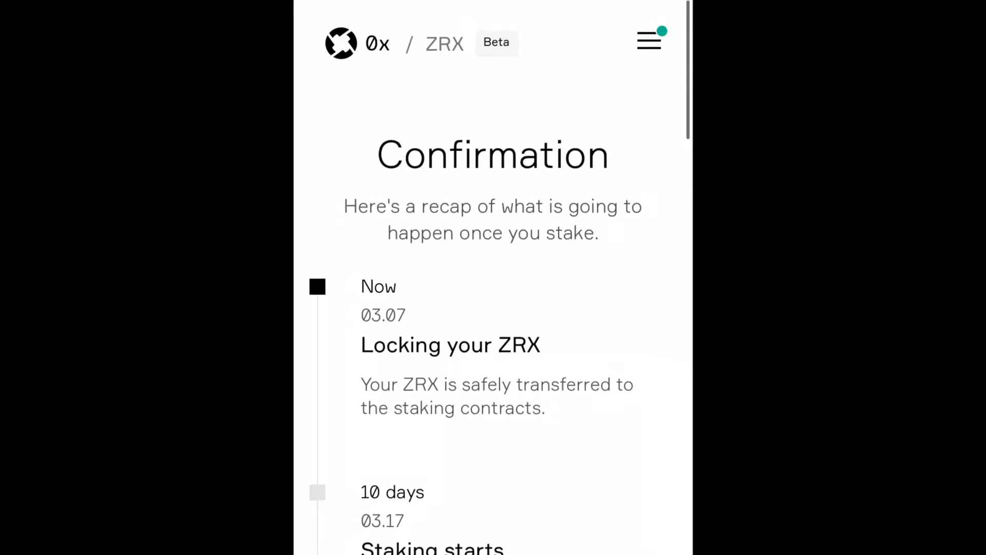
pyautogui.scroll(-3)
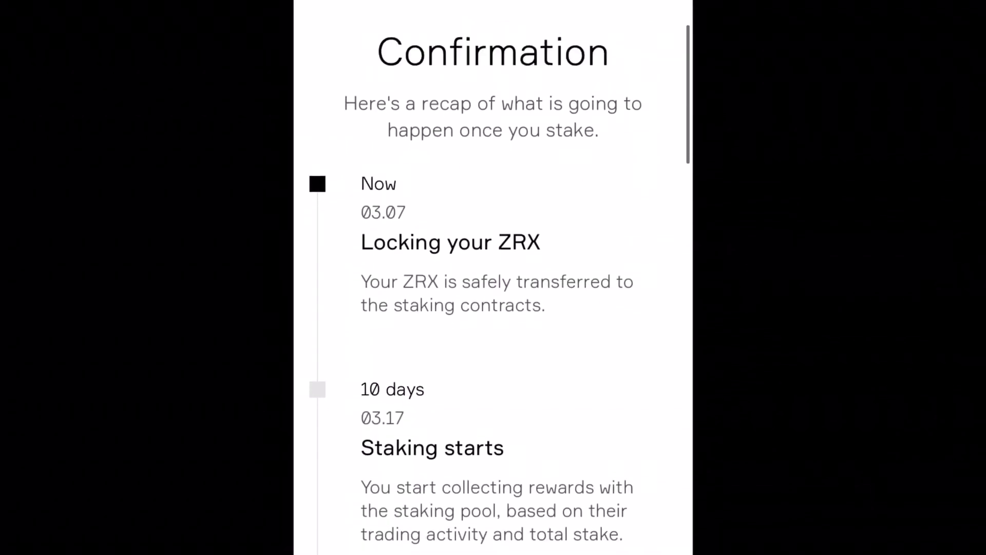
pyautogui.scroll(-3)
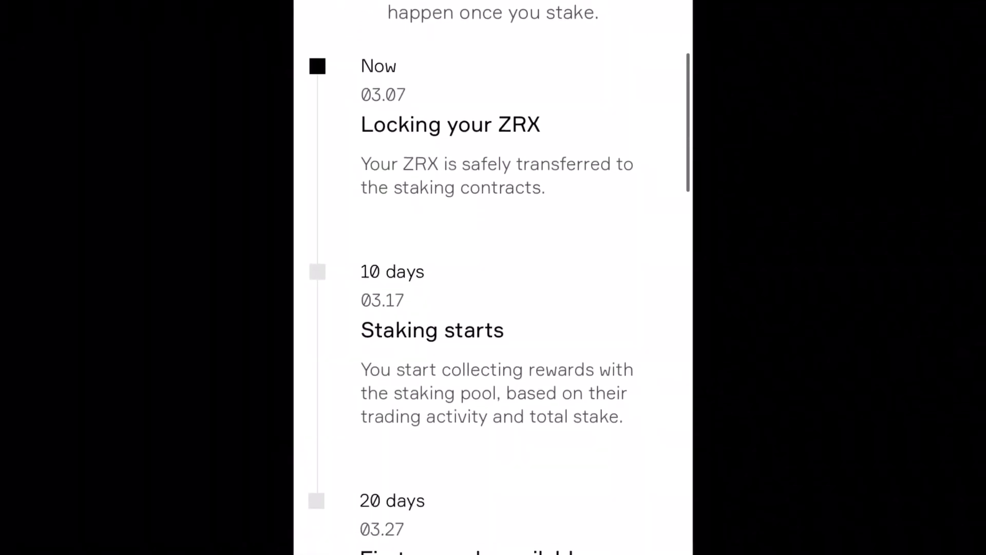
pyautogui.scroll(-3)
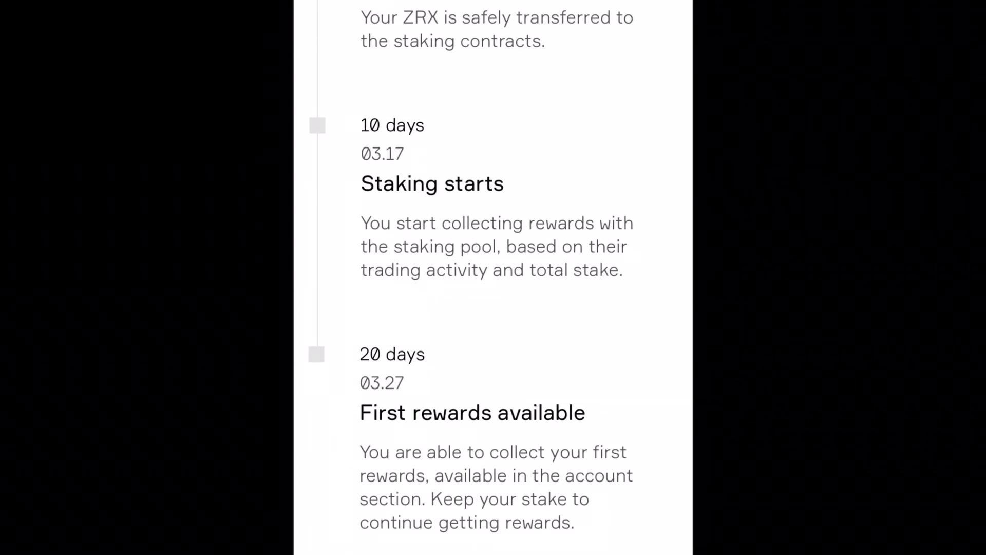
pyautogui.scroll(-3)
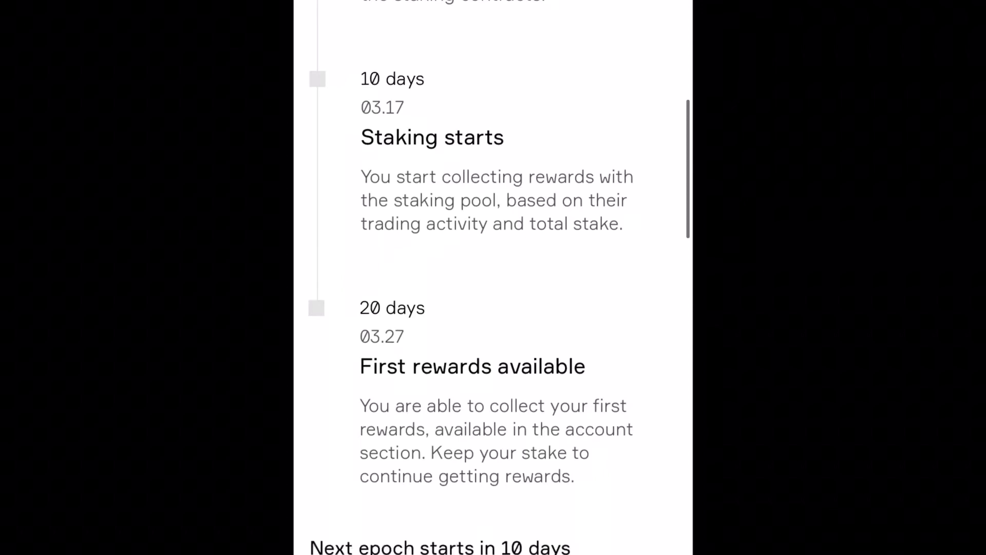
pyautogui.scroll(-3)
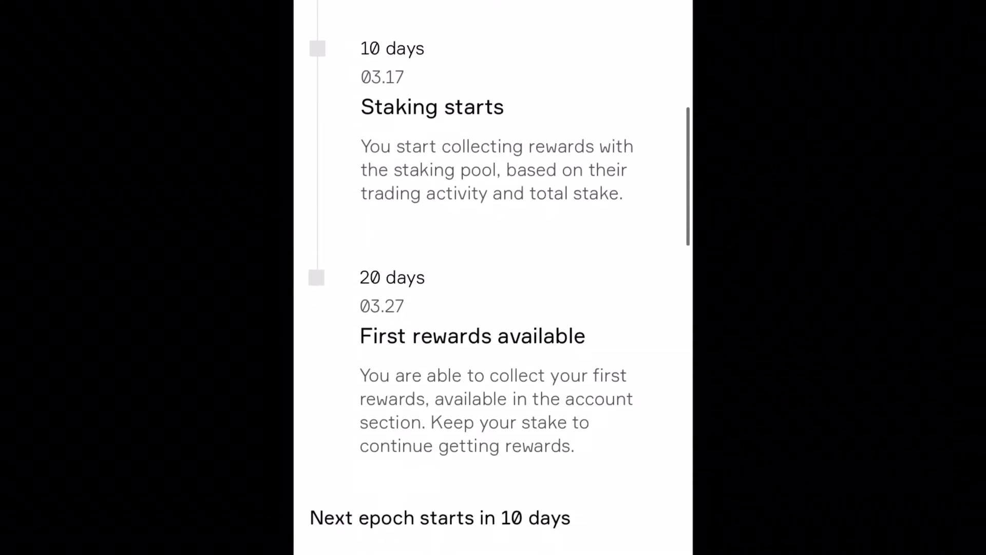
pyautogui.scroll(-3)
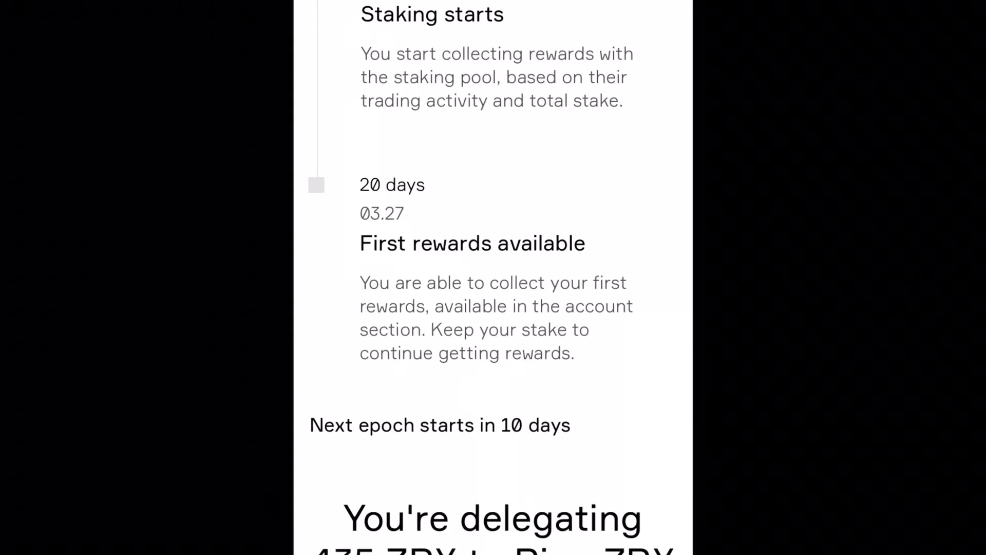
pyautogui.scroll(-3)
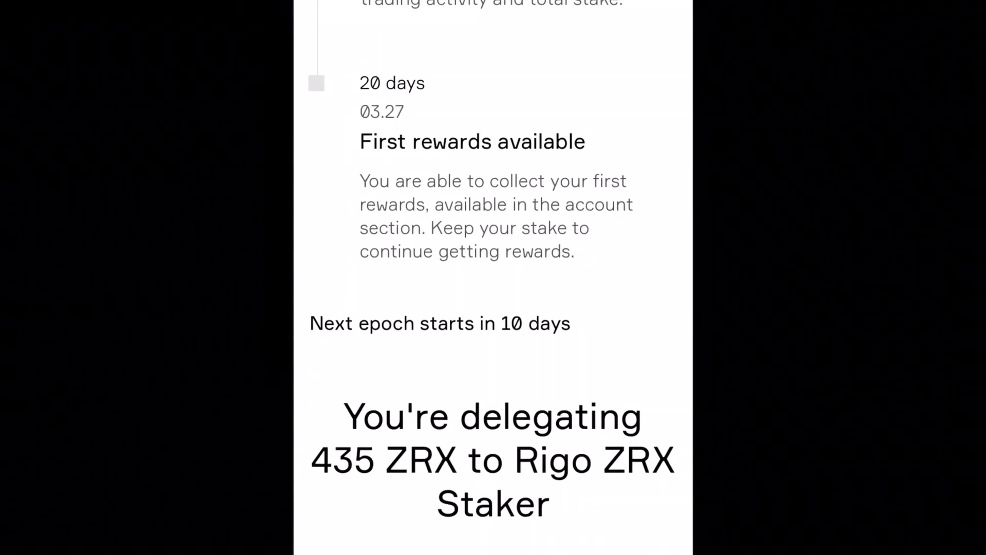
pyautogui.scroll(-3)
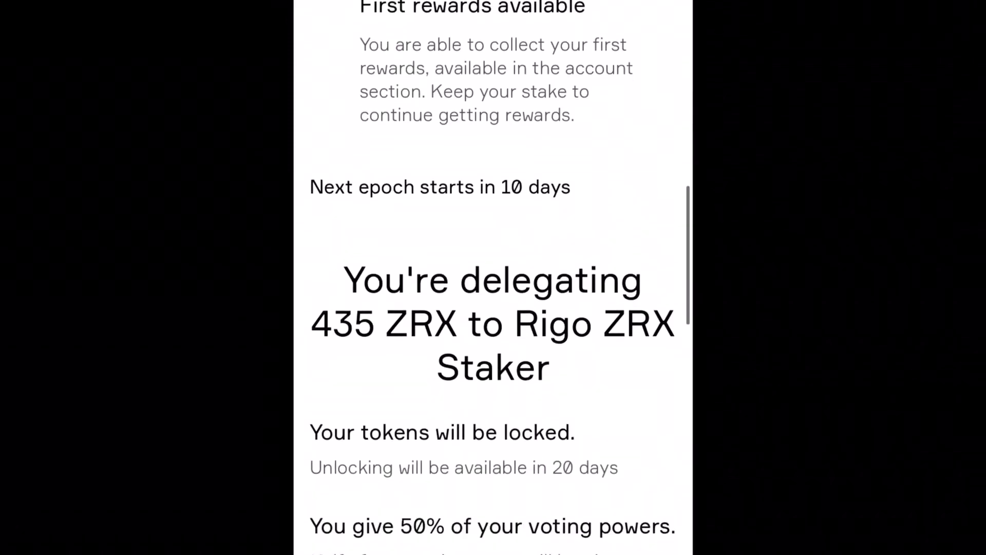
pyautogui.scroll(-3)
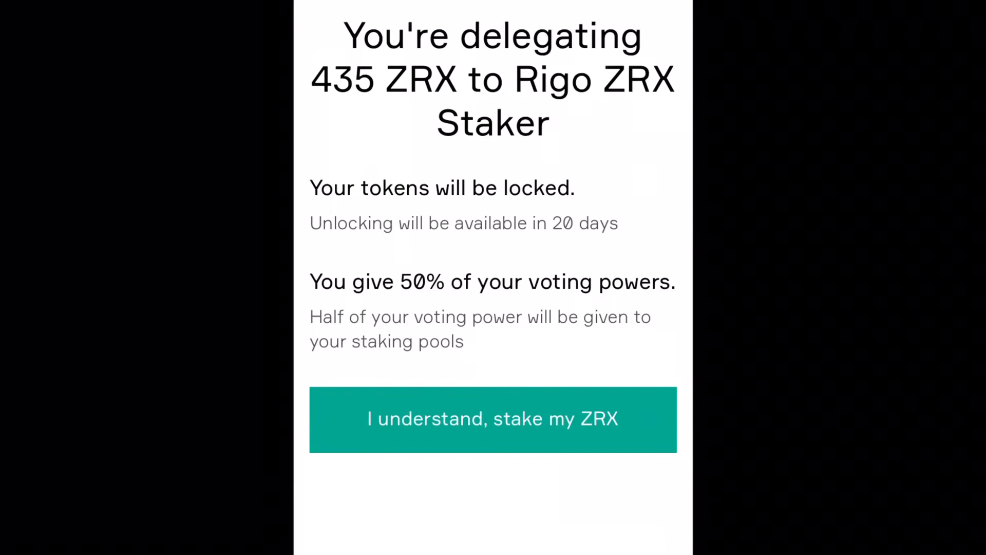
pyautogui.scroll(-3)
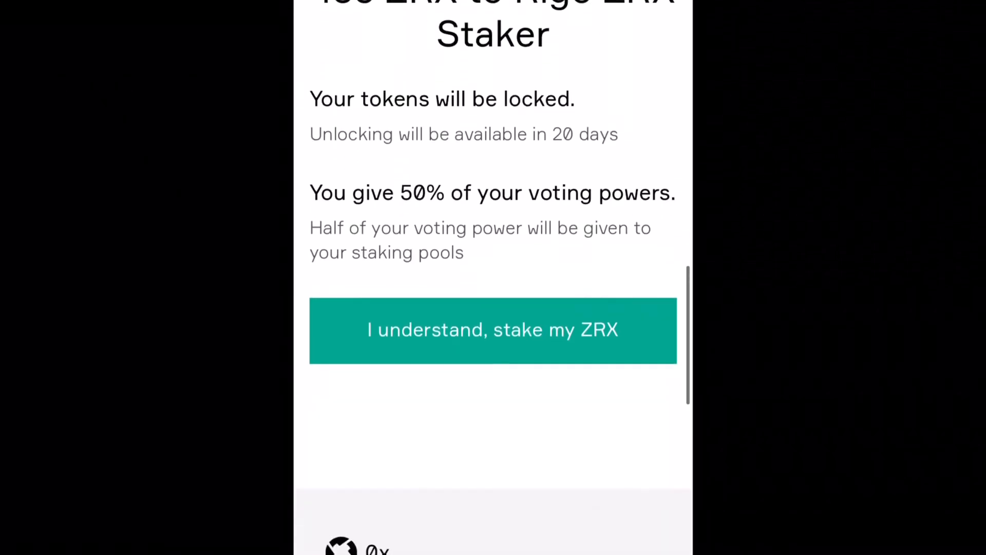
pyautogui.scroll(-3)
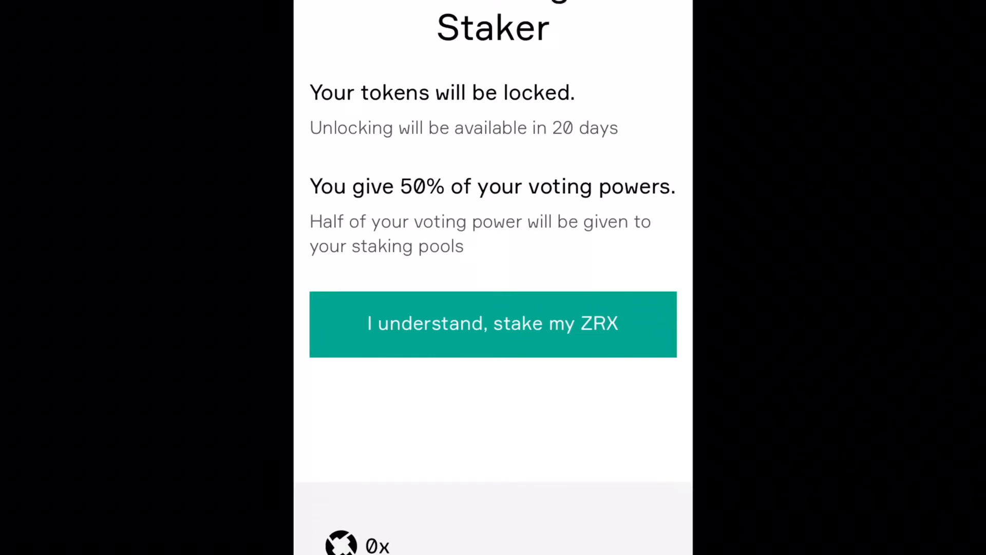
# Choose 'I understand, stake my ZRX' to stake the 435 ZRX with Rigo ZRX Staker.
pyautogui.click(492, 324)
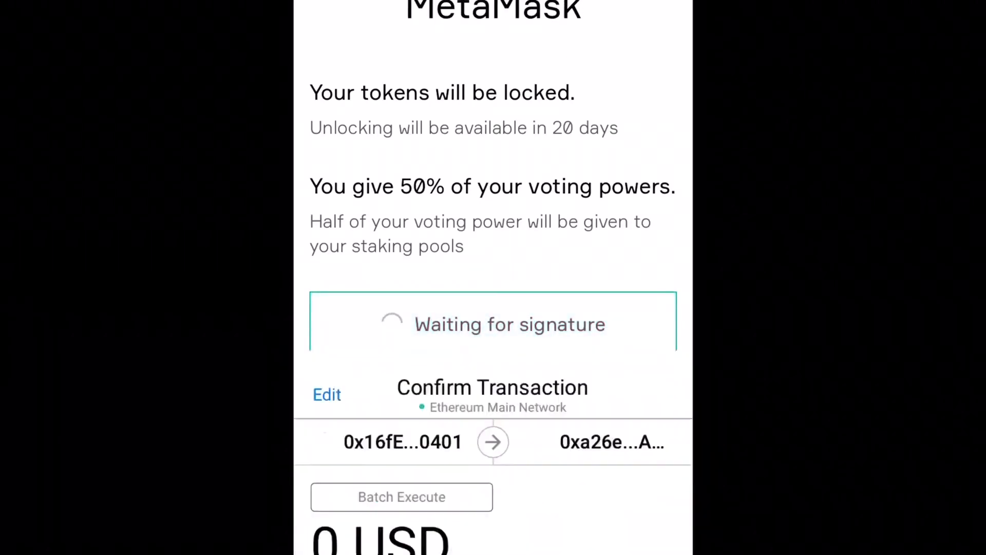
pyautogui.scroll(-3)
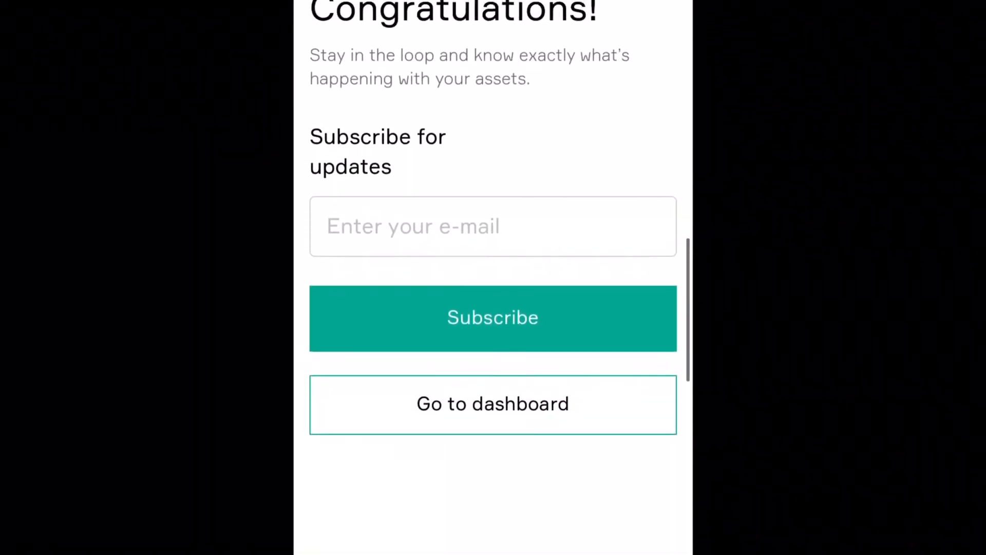
# Submit an e-mail in the 0x Staking updates field until the page shows 'Subscribed!'.
pyautogui.scroll(3)
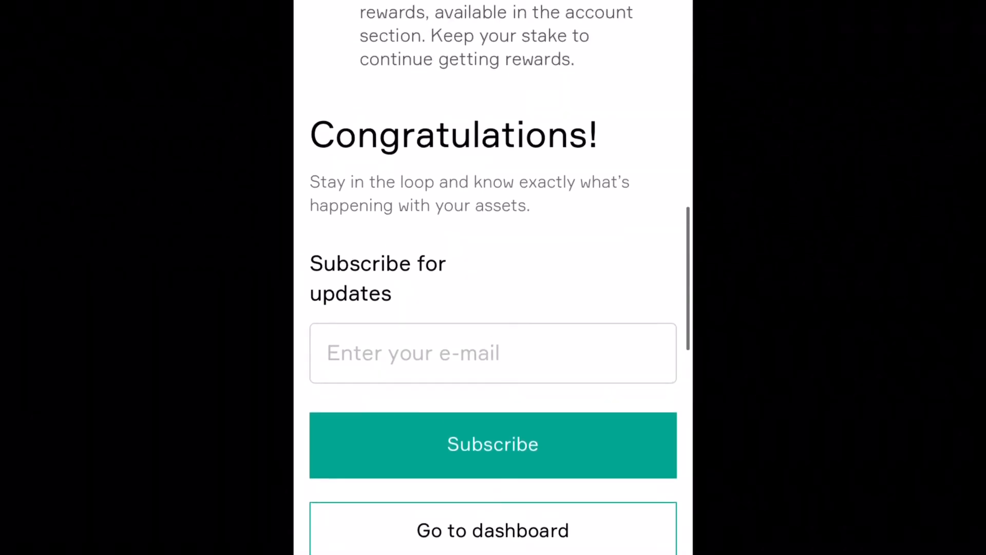
pyautogui.scroll(3)
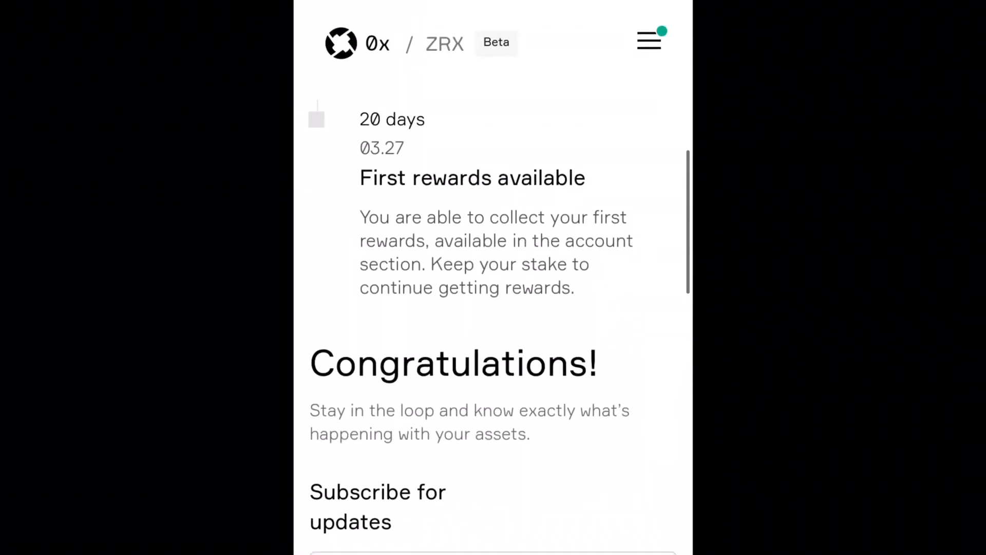
pyautogui.scroll(-3)
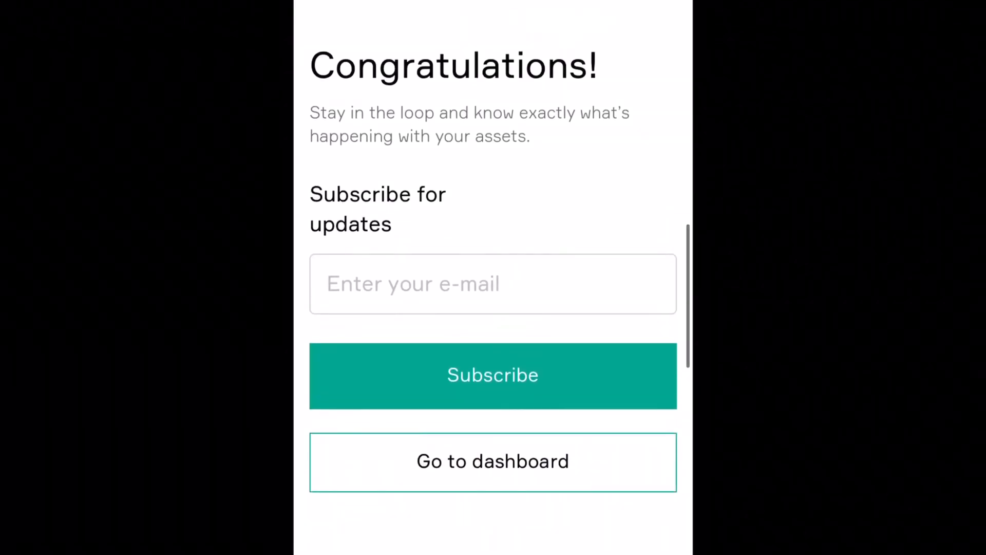
pyautogui.scroll(-3)
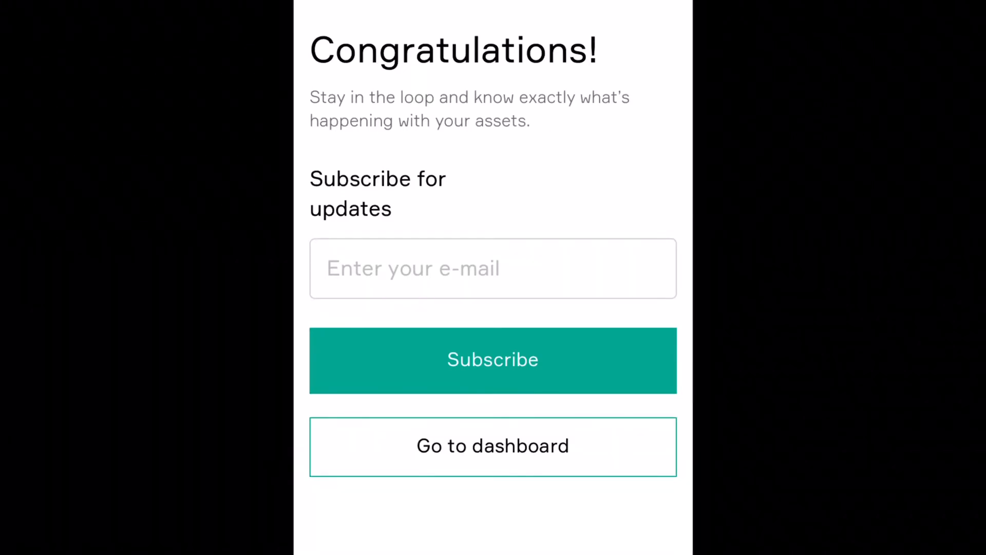
pyautogui.scroll(3)
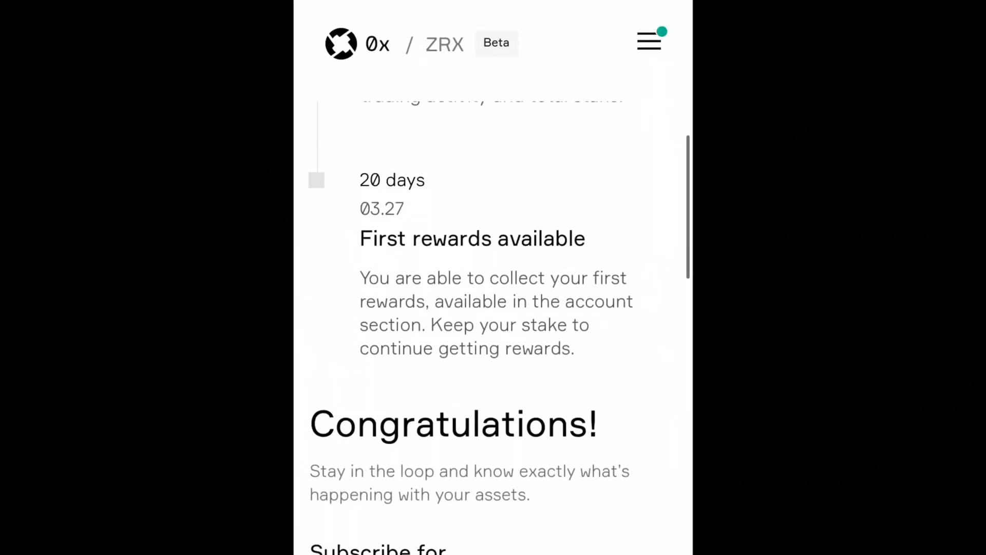
pyautogui.scroll(3)
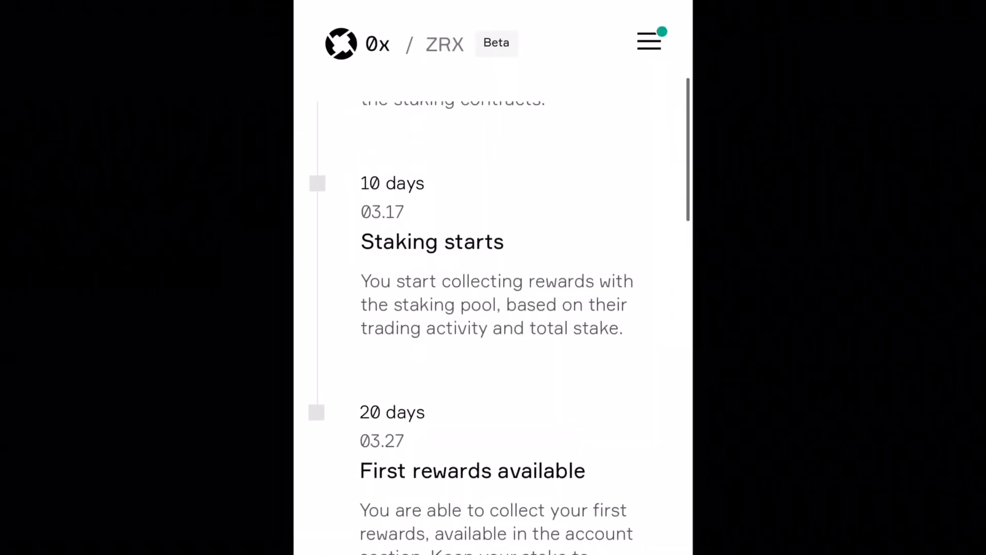
pyautogui.scroll(-3)
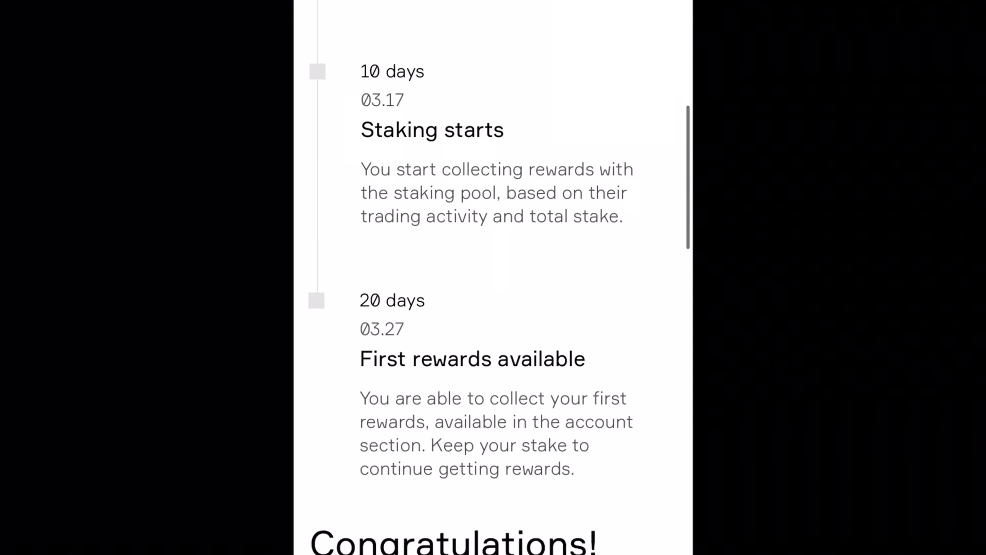
pyautogui.scroll(-3)
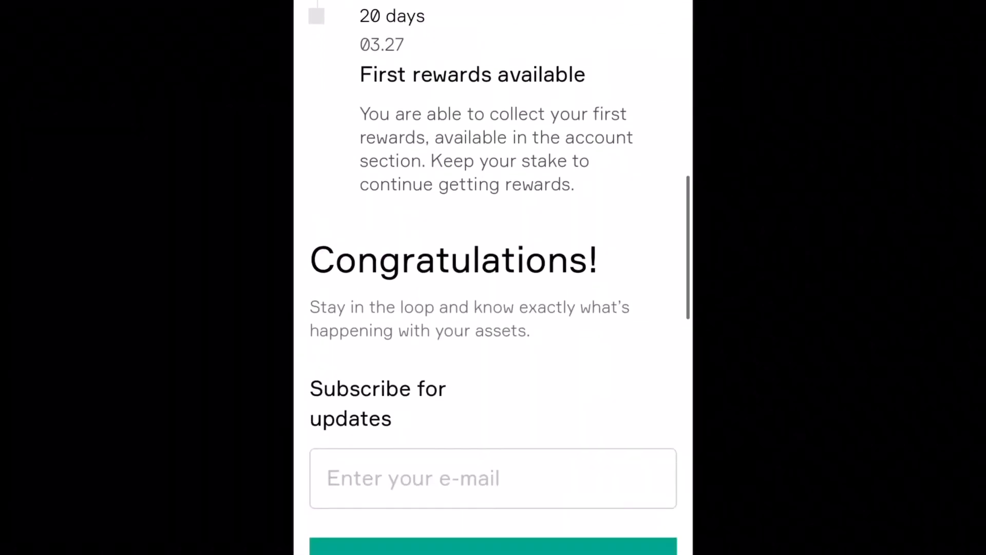
pyautogui.scroll(-3)
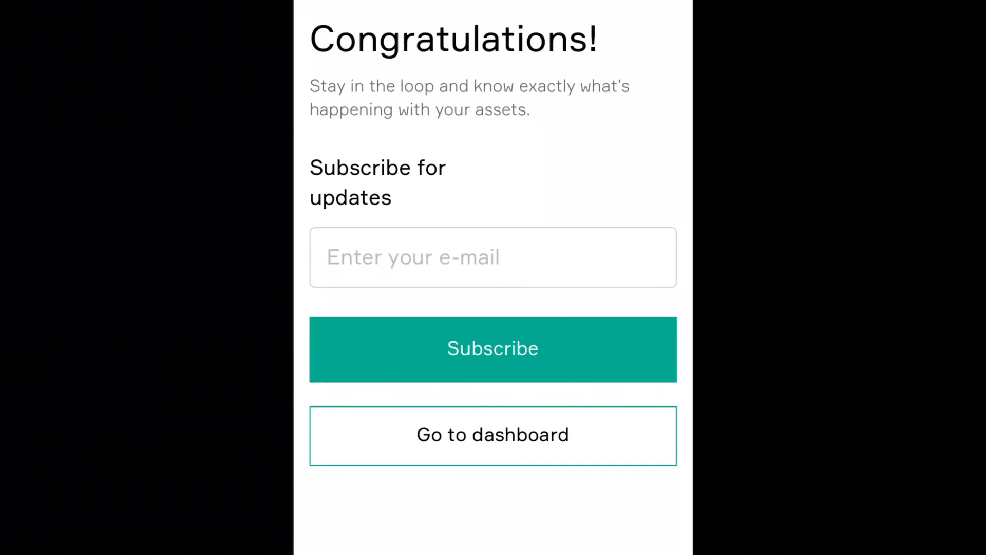
pyautogui.click(493, 349)
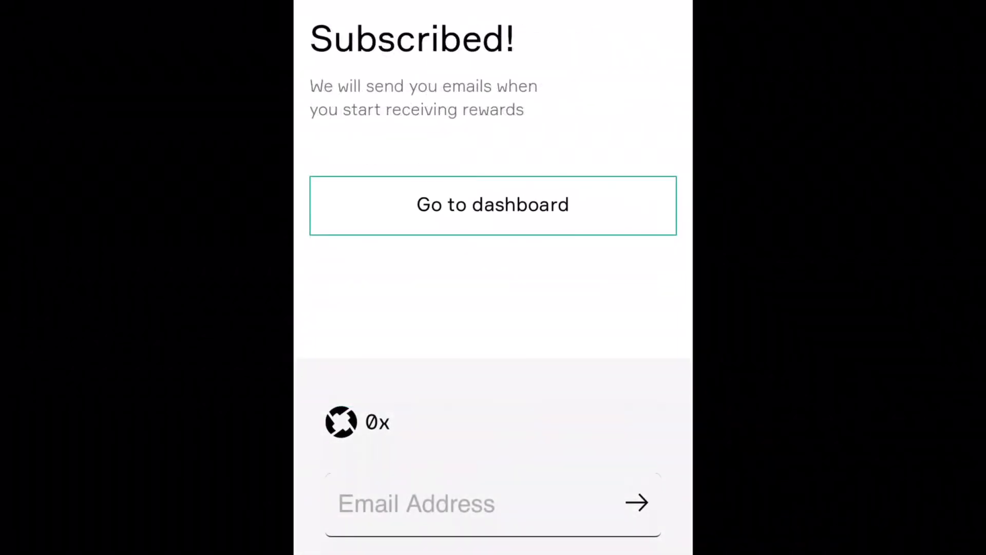